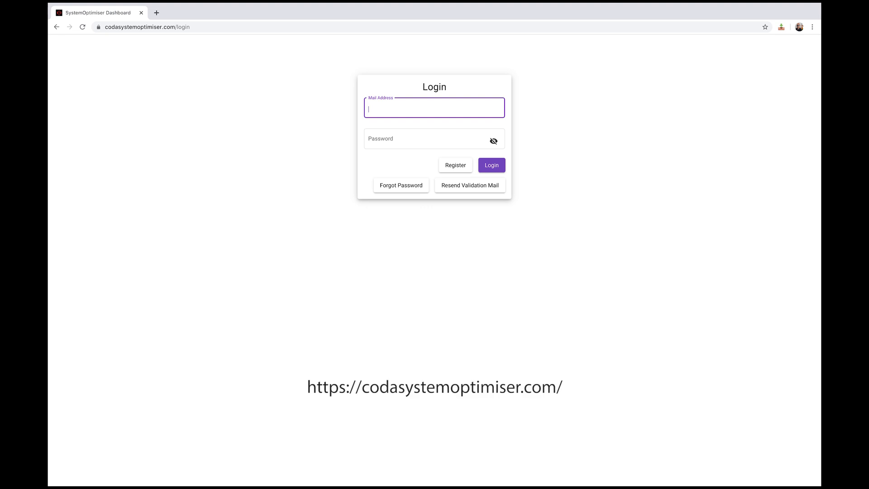
left_click(456, 164)
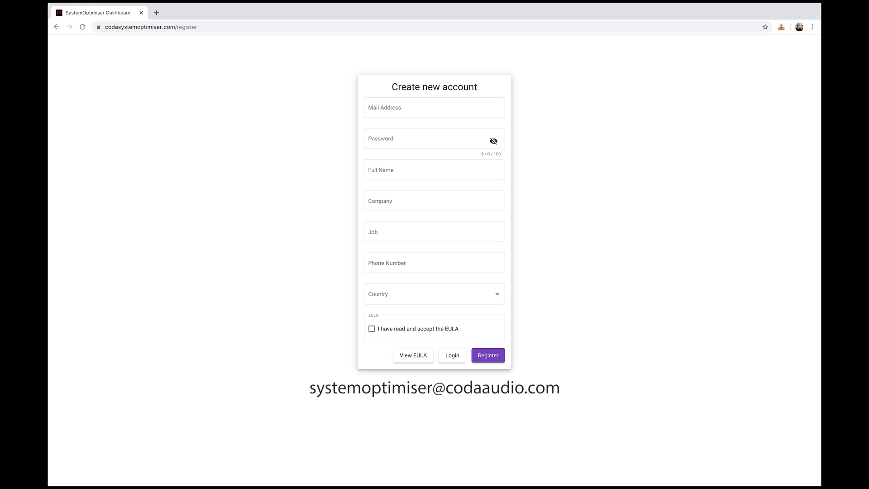
left_click(452, 355)
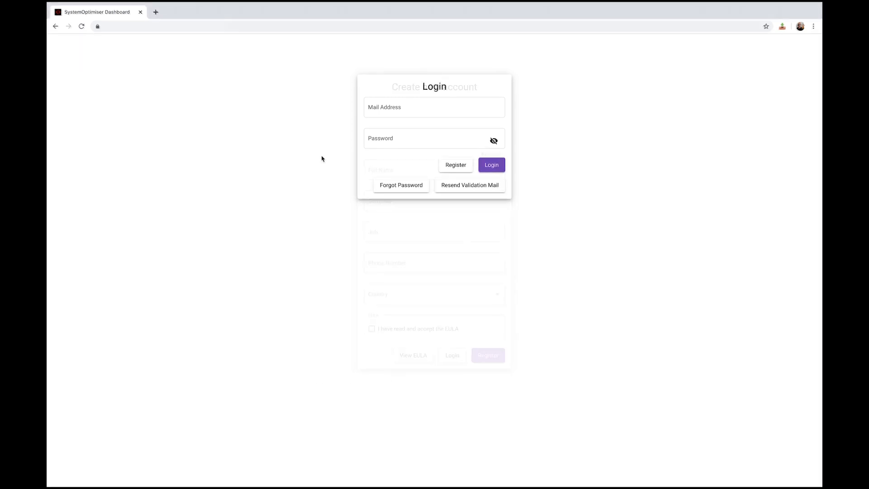
type("cus")
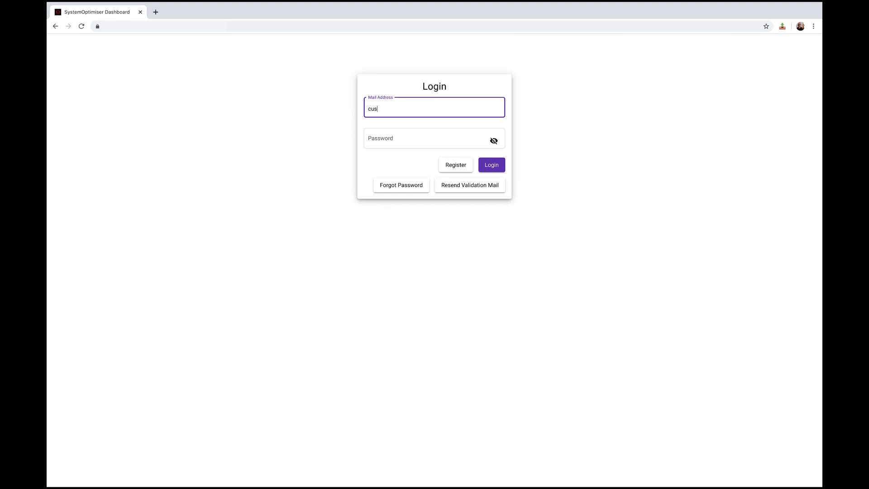
type("tomer@example.com")
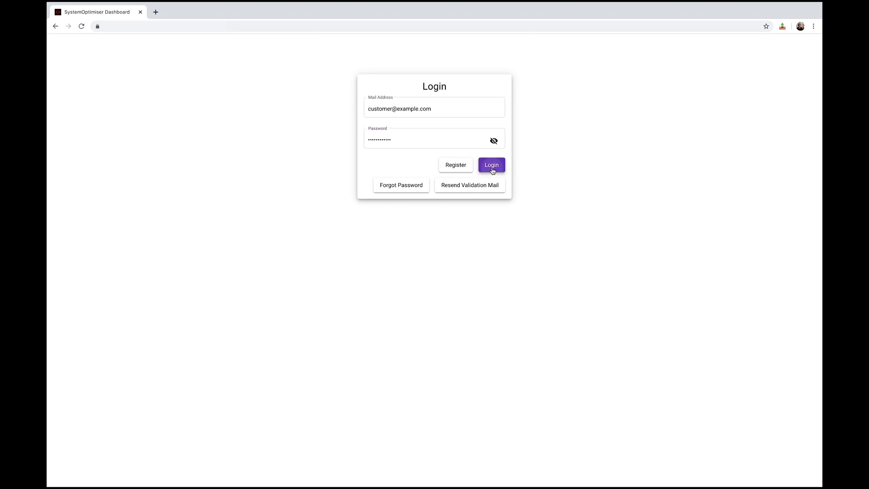
left_click(491, 165)
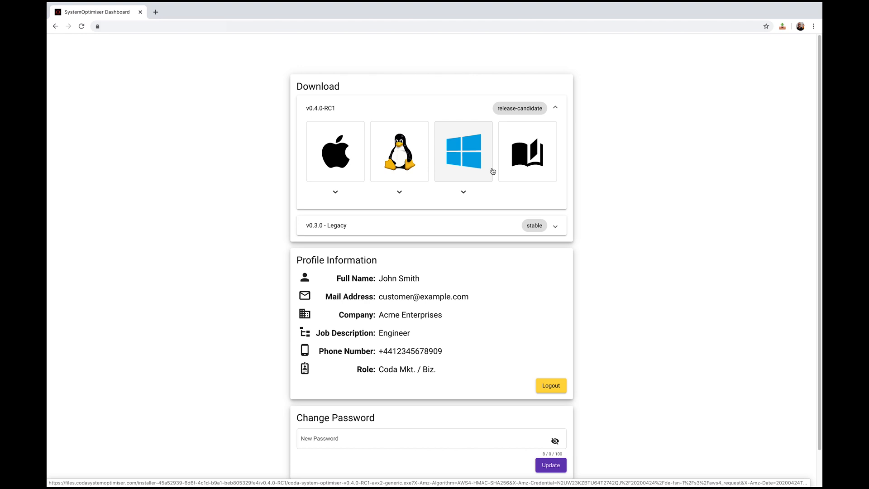
mouse_move(400, 152)
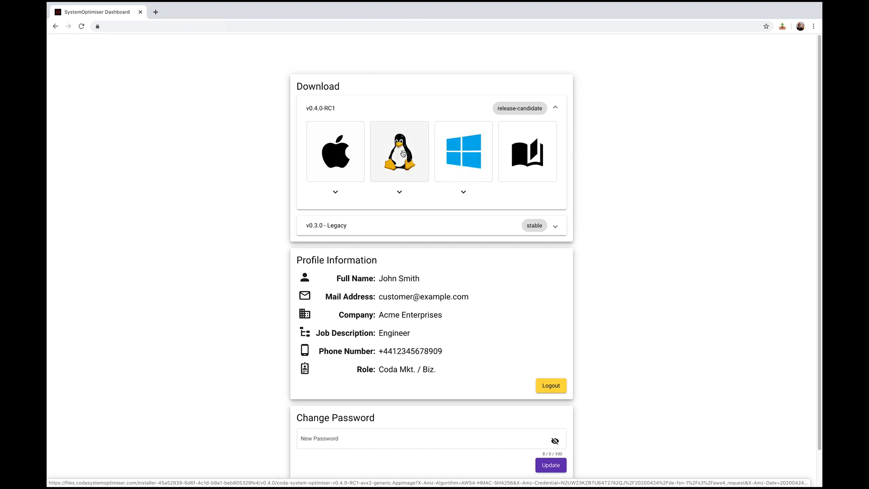
mouse_move(463, 151)
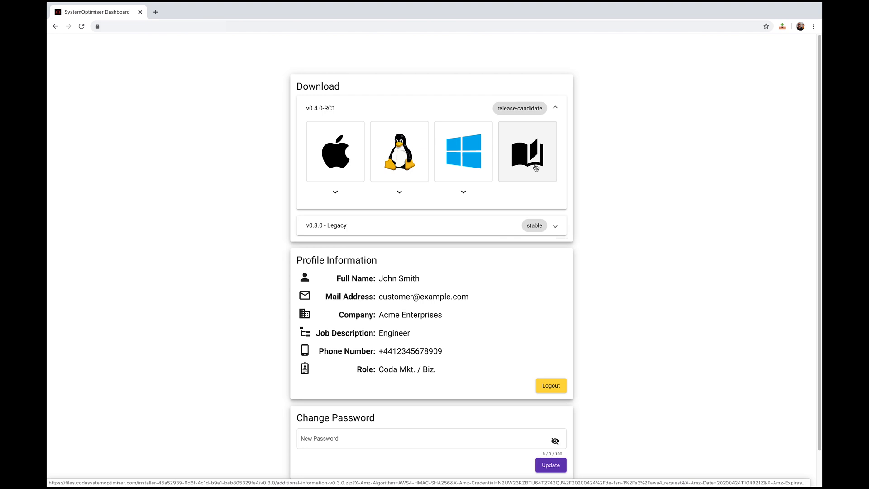
mouse_move(340, 198)
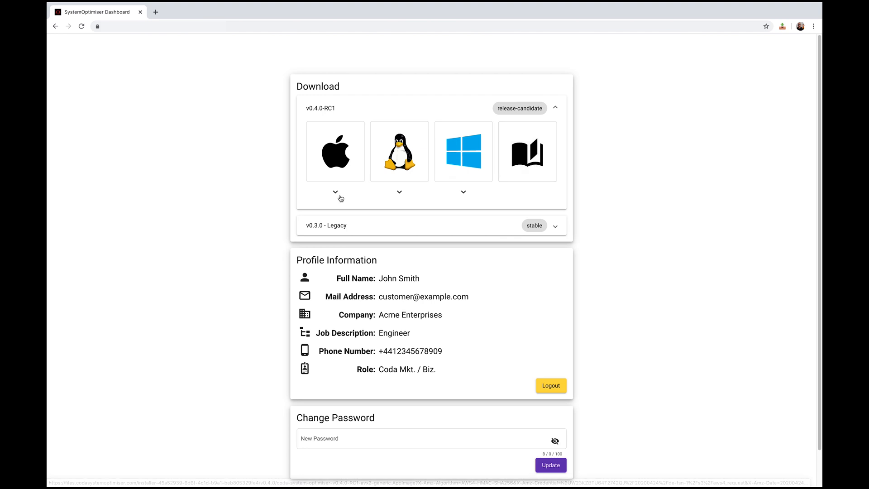
Expand the macOS download list for v0.4.0-RC1 to show its CPU-specific builds.
left_click(335, 192)
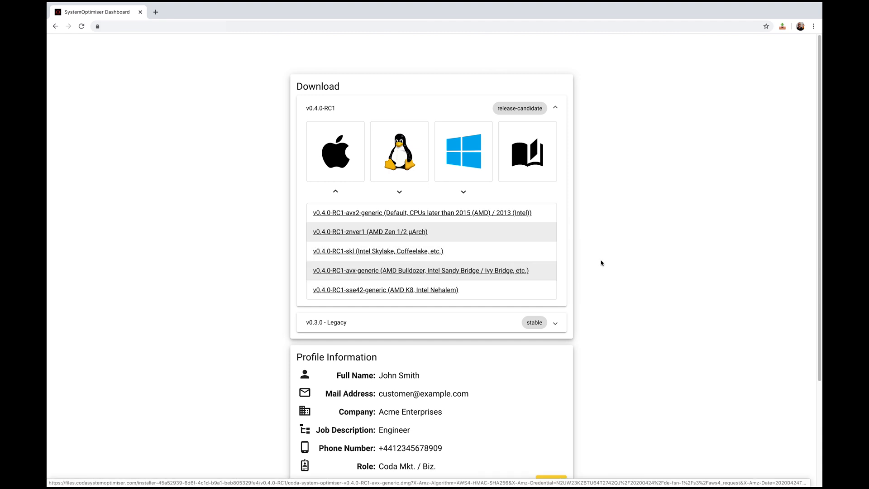
mouse_move(572, 284)
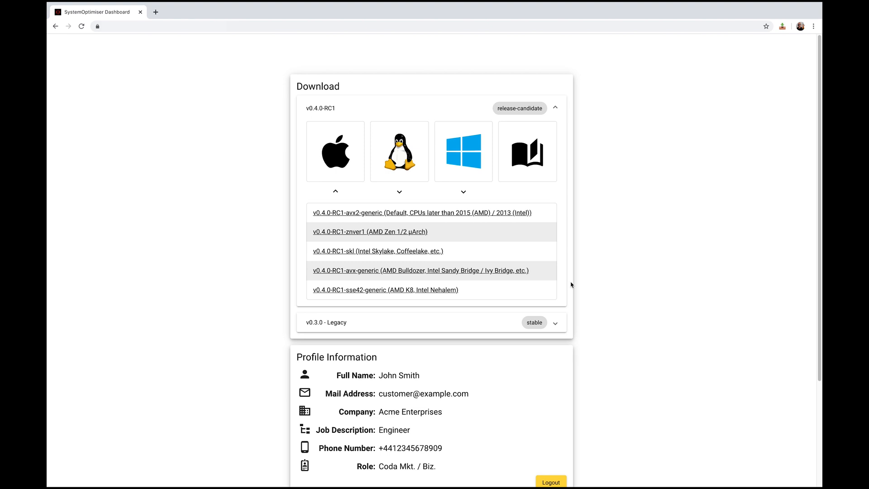
mouse_move(521, 82)
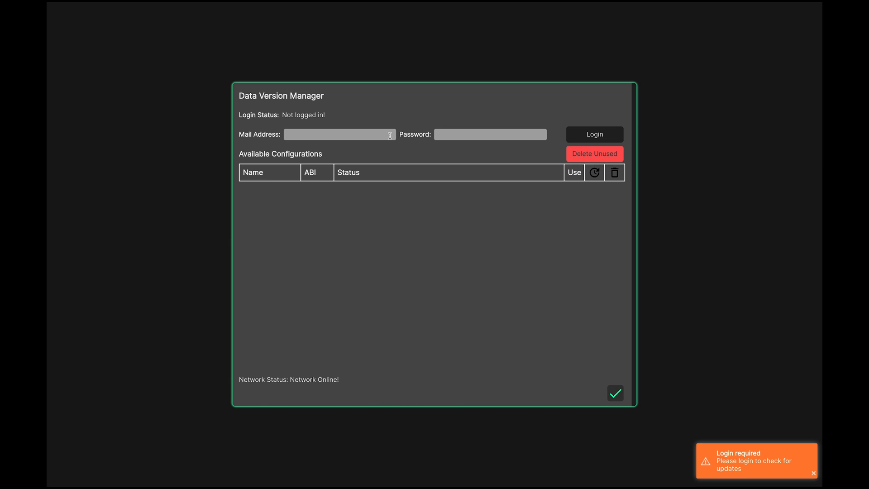
Enter the account mail address into the Data Version Manager login field.
type("customer@example.com")
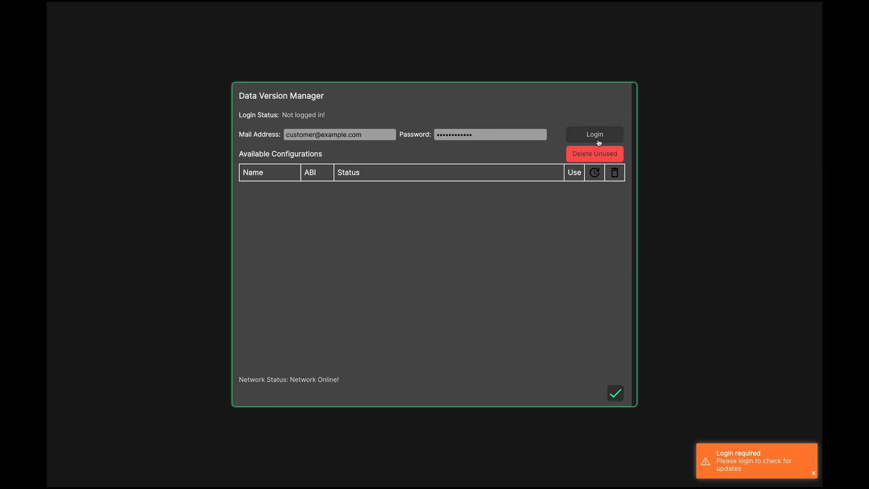
Sign in, download the release-candidate configuration, make it active and close the manager.
left_click(594, 134)
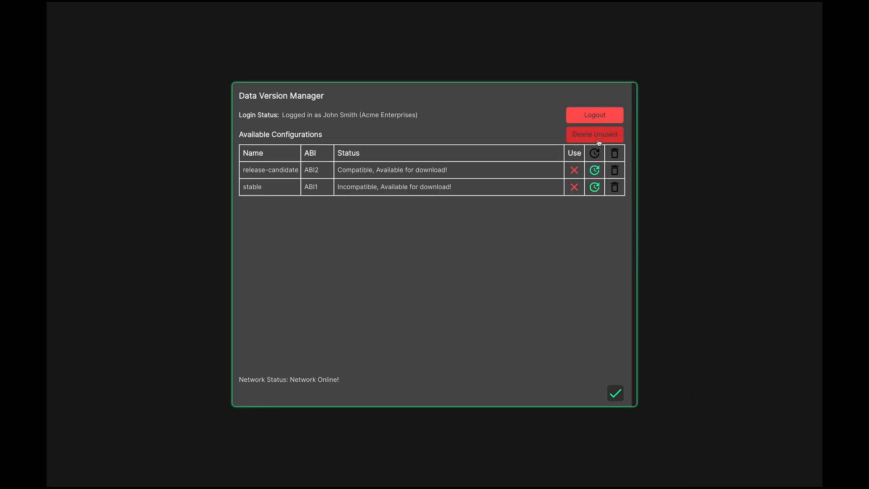
mouse_move(500, 249)
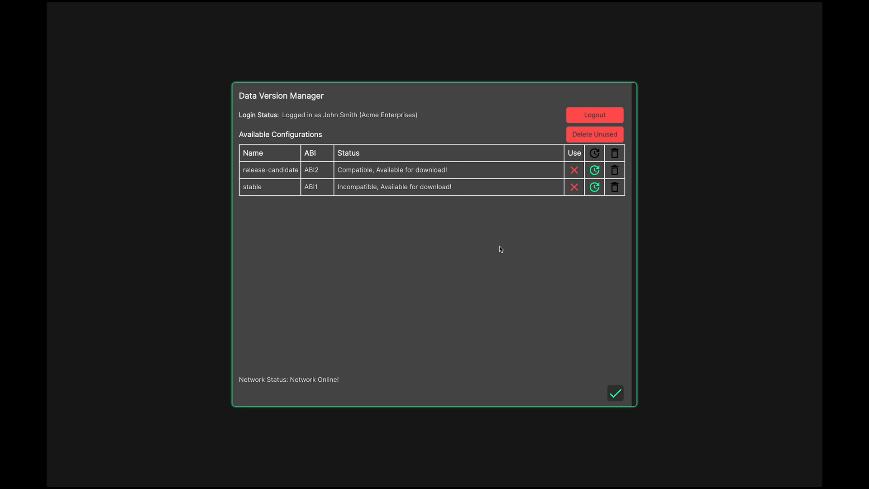
mouse_move(580, 245)
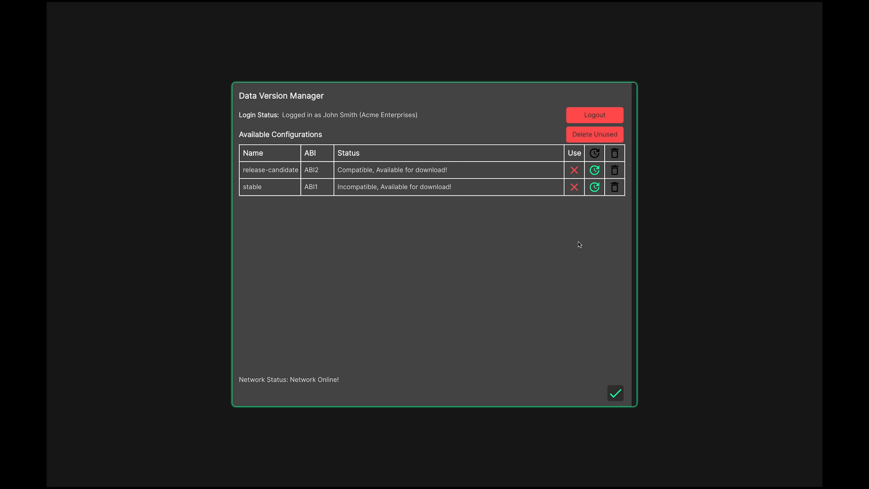
mouse_move(594, 170)
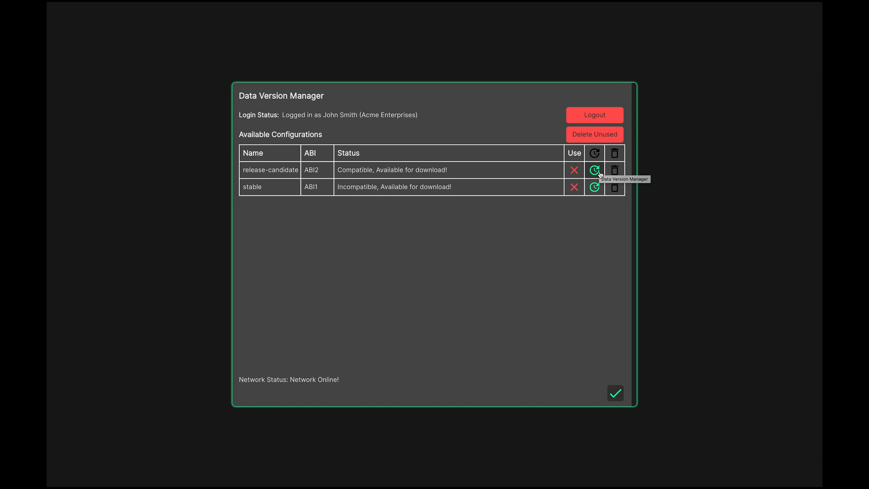
left_click(594, 169)
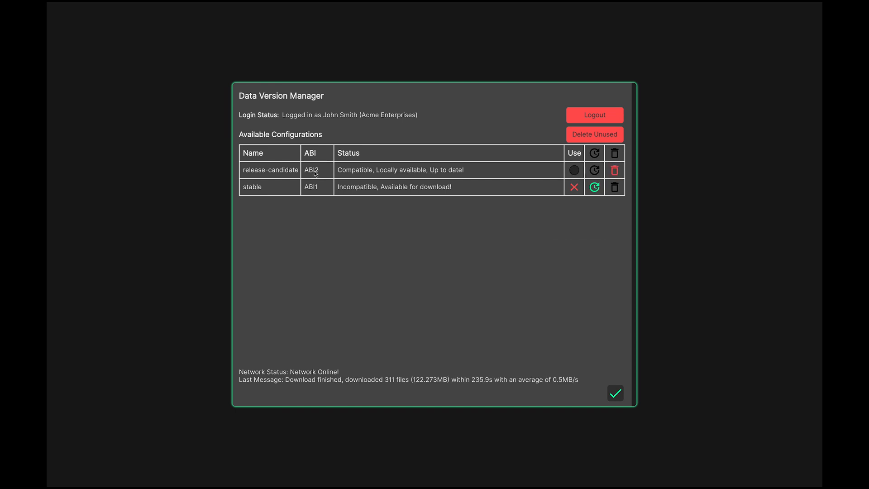
left_click(574, 170)
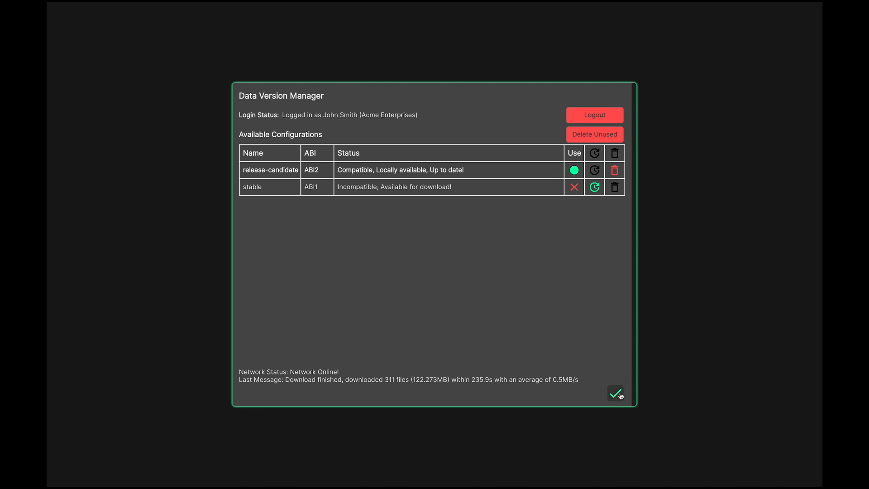
left_click(615, 393)
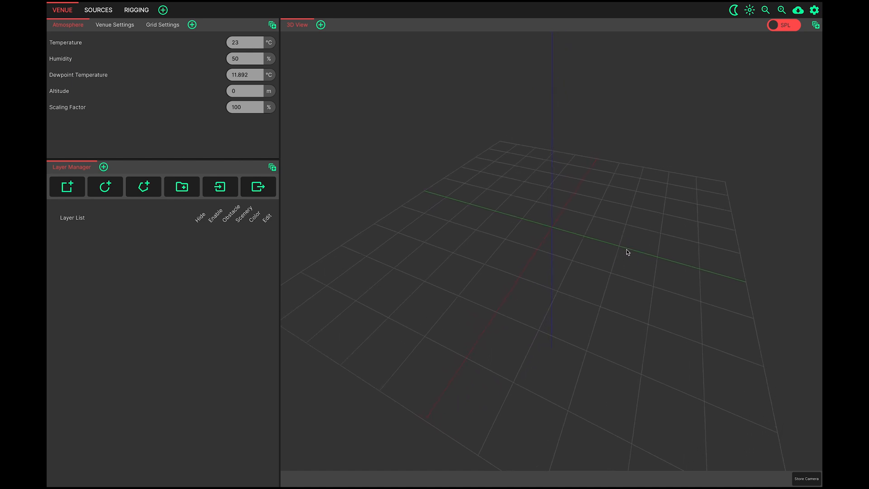
Switch the interface to the light theme and back to dark.
left_click(750, 10)
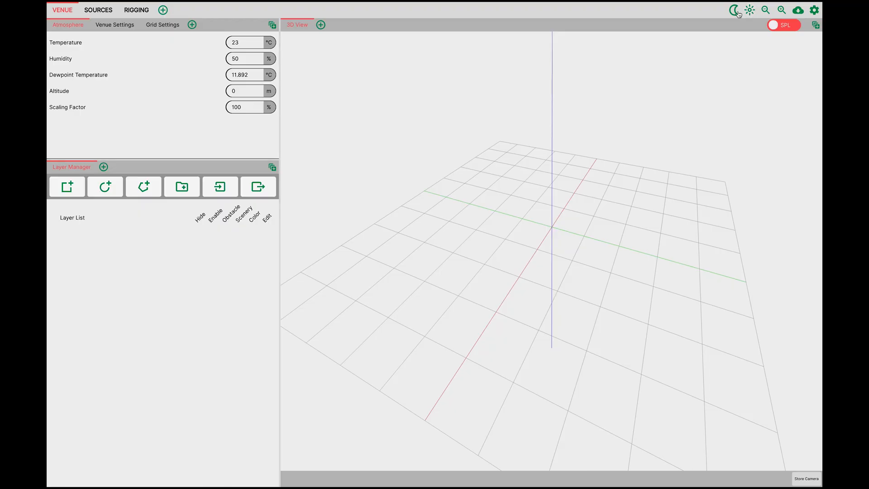
left_click(733, 10)
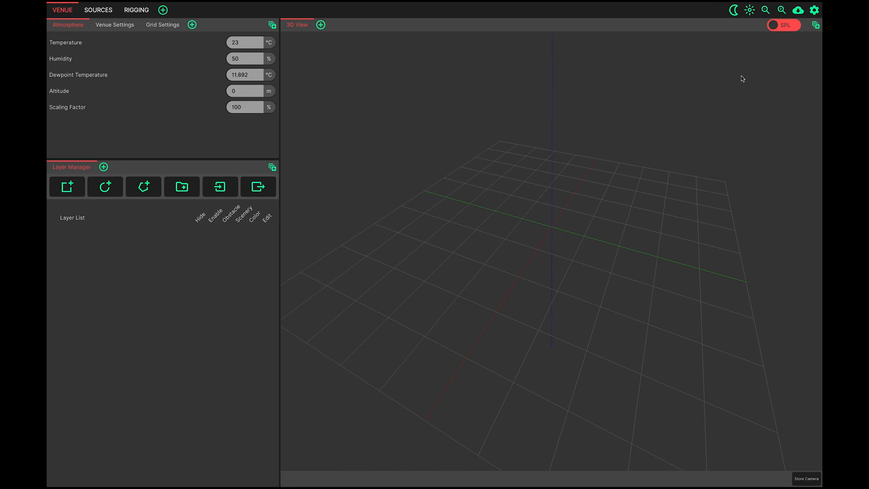
mouse_move(740, 99)
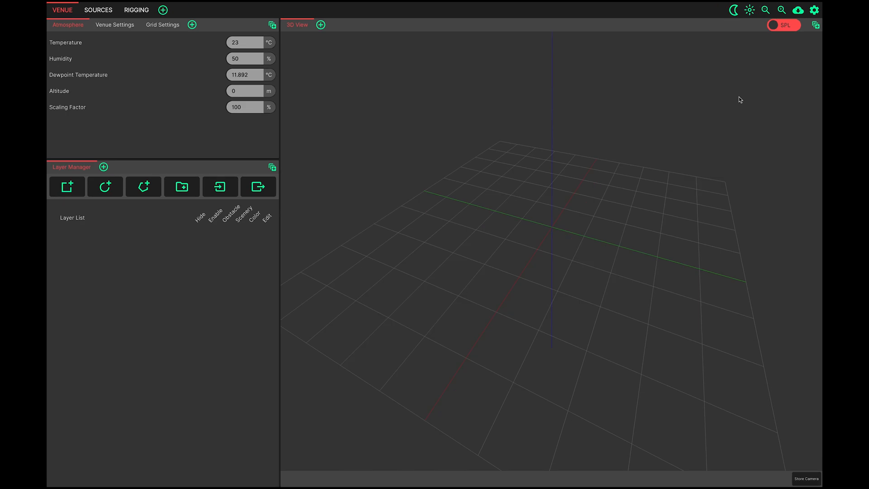
mouse_move(734, 95)
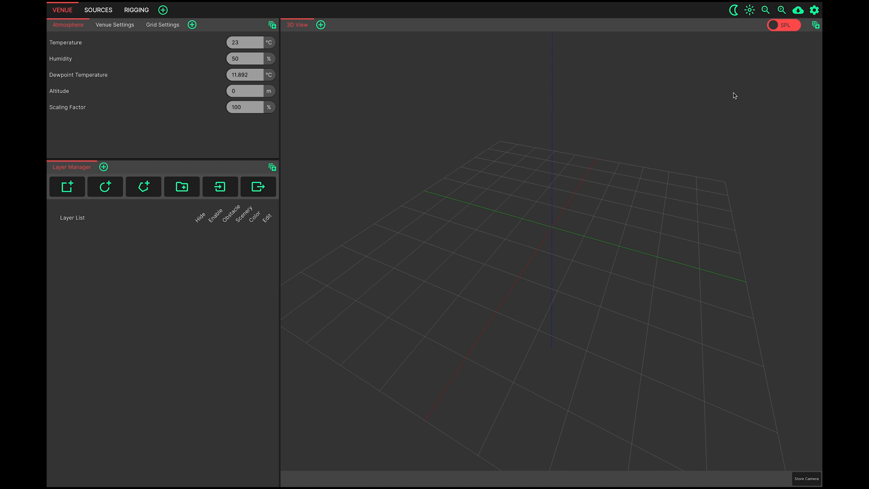
mouse_move(712, 155)
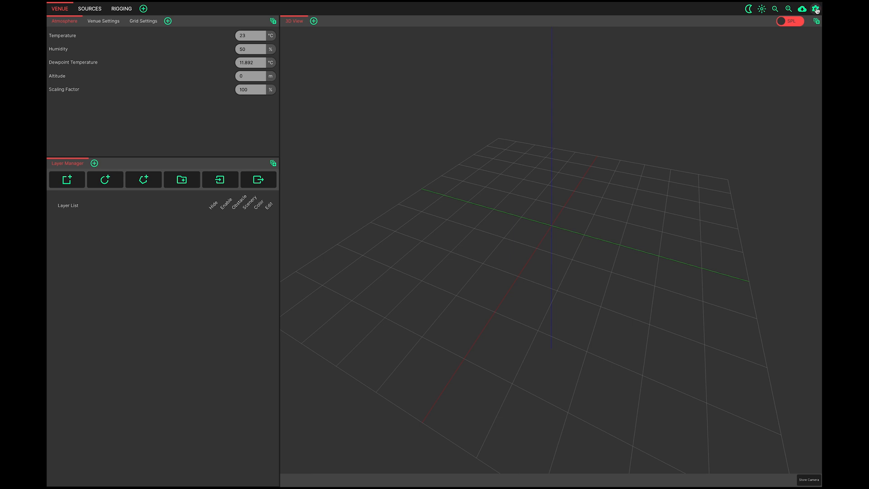
mouse_move(68, 16)
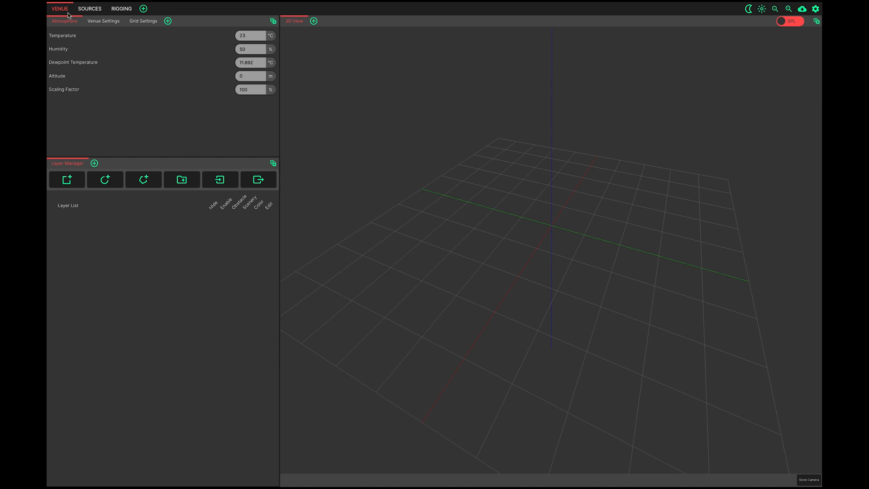
Load the venue project so floor, seating, stage and screen layers show in 3D.
left_click(89, 8)
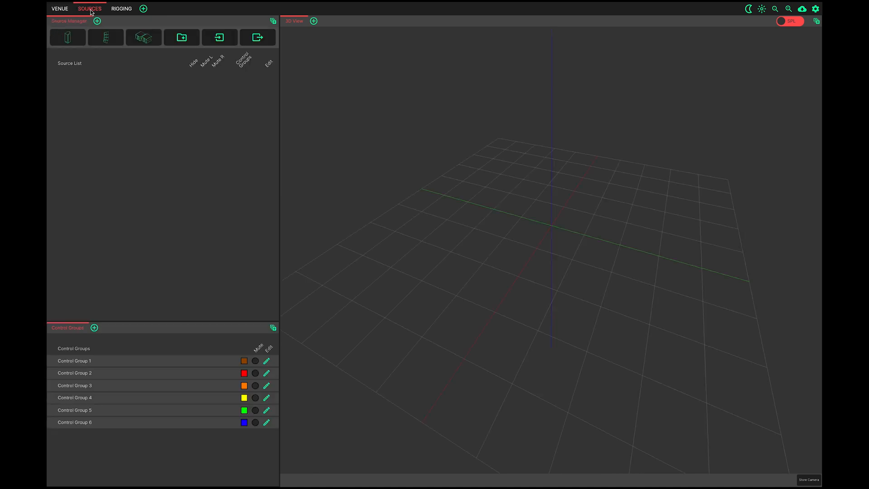
left_click(60, 8)
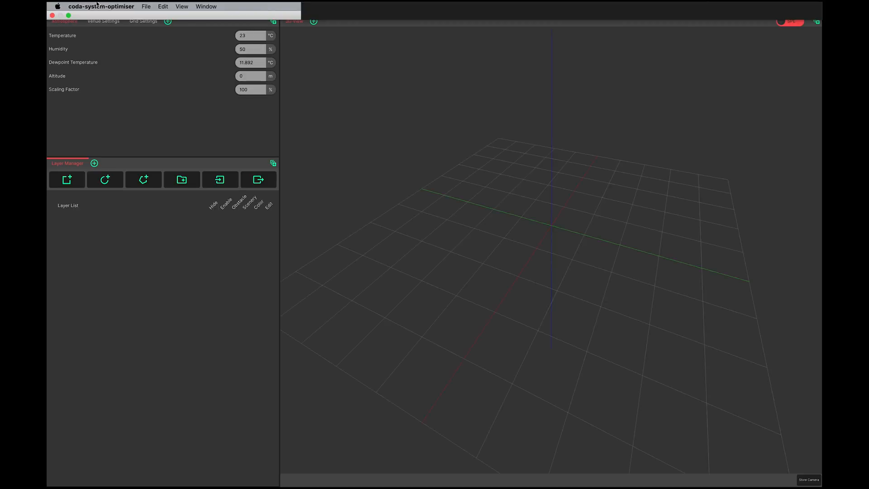
left_click(146, 6)
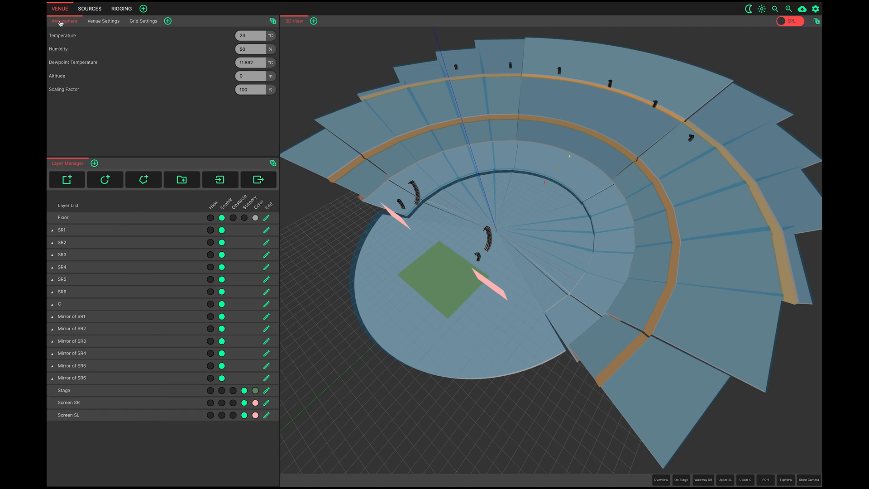
Show the venue details and then the grid size settings under Venue Settings.
left_click(103, 21)
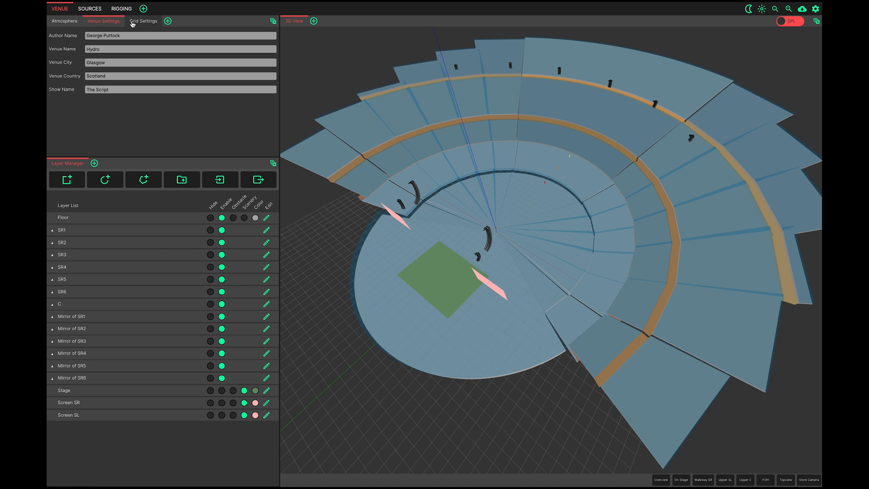
left_click(144, 21)
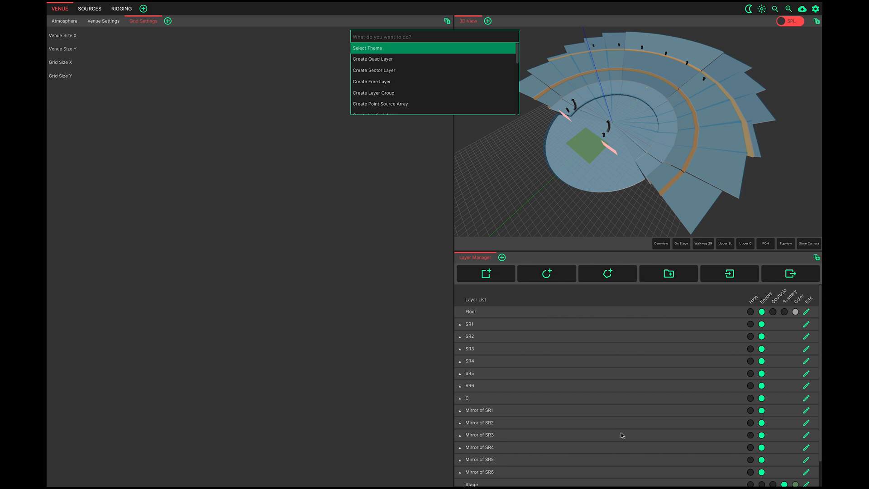
Reset the panel layout via the 'reset' command in the palette.
type("reset")
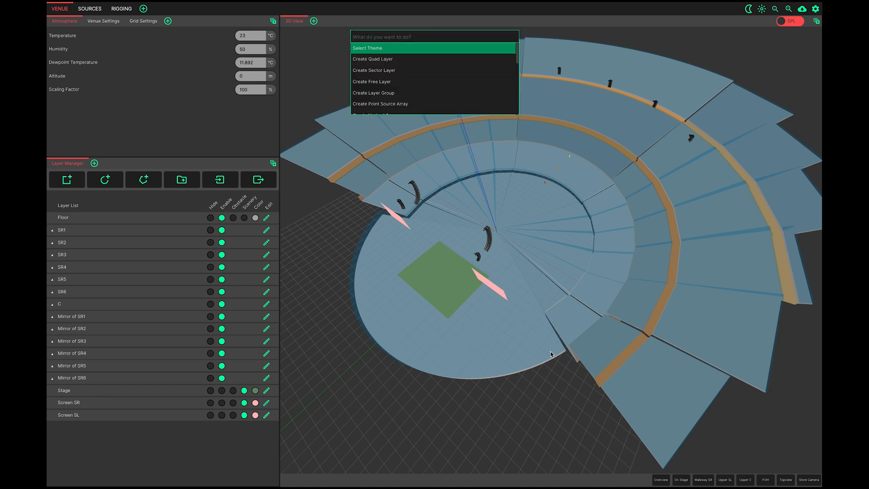
scroll("down", 3)
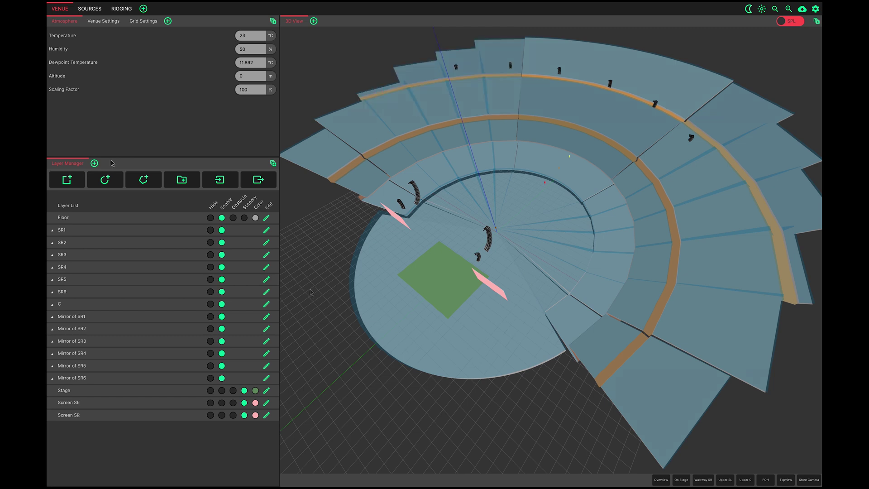
mouse_move(73, 168)
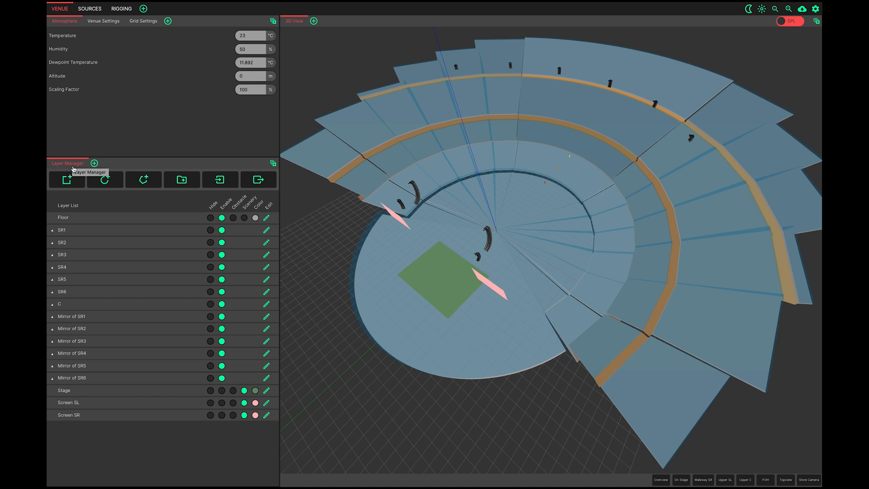
mouse_move(143, 181)
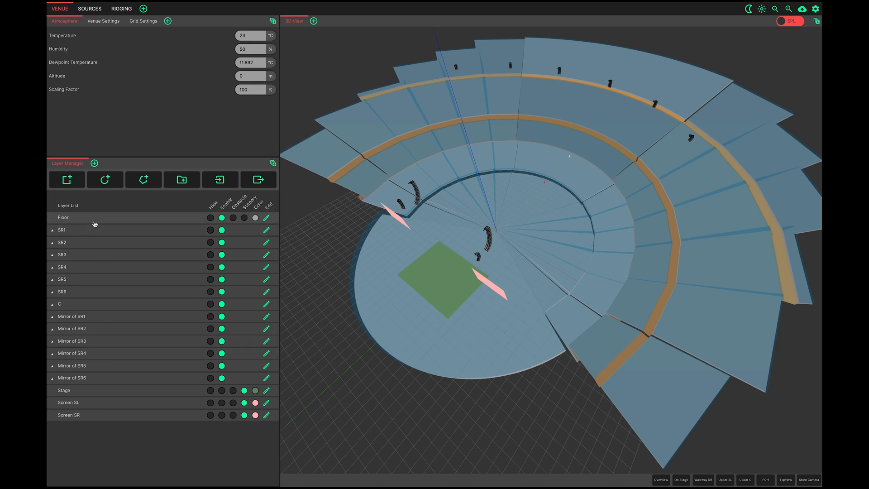
left_click(211, 217)
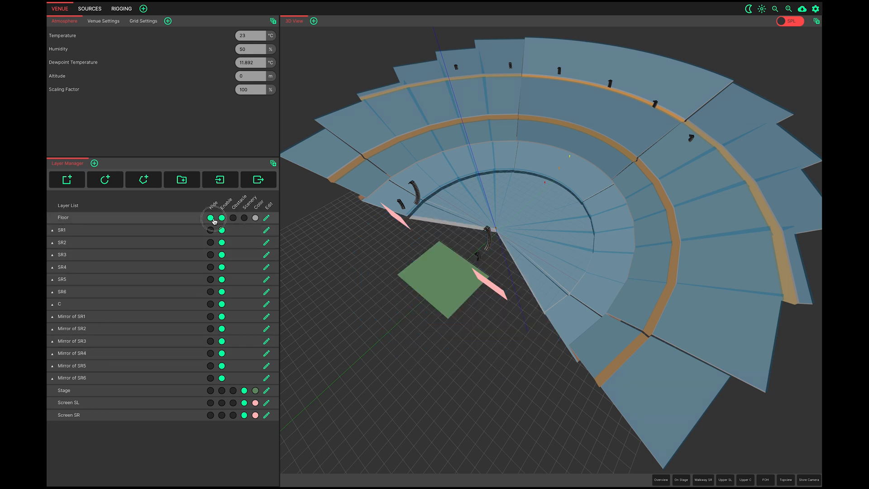
left_click(221, 217)
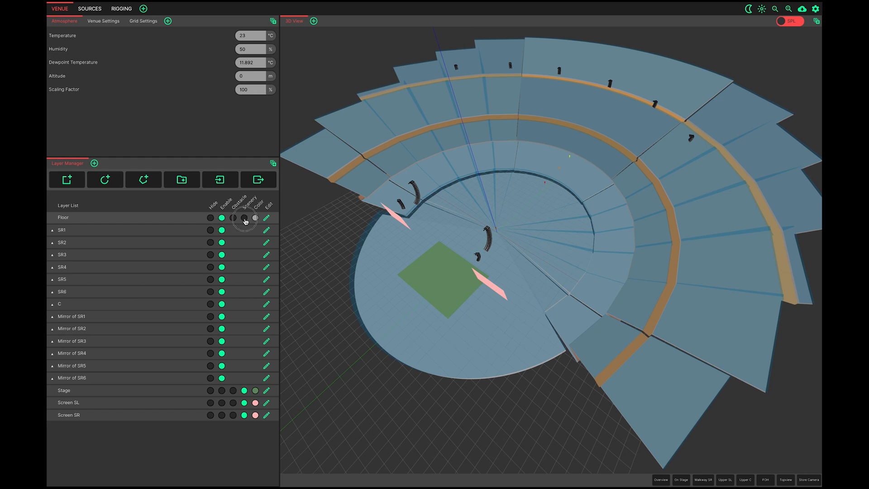
left_click(244, 217)
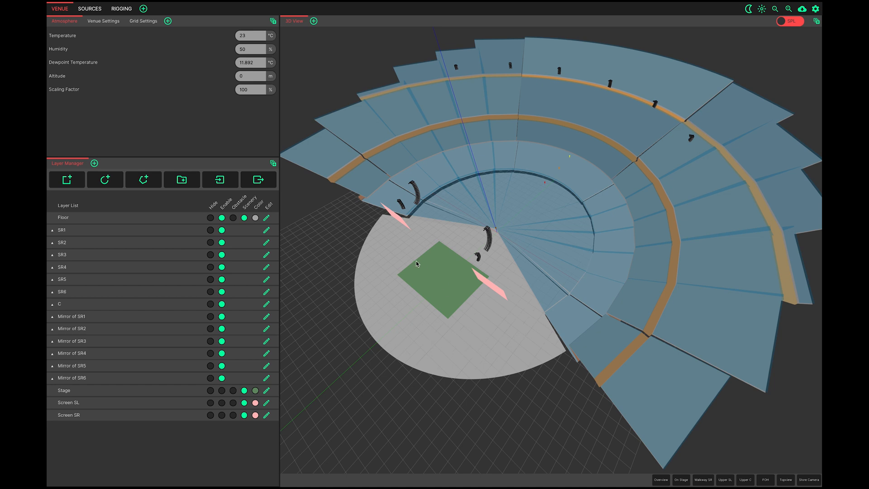
left_click(246, 217)
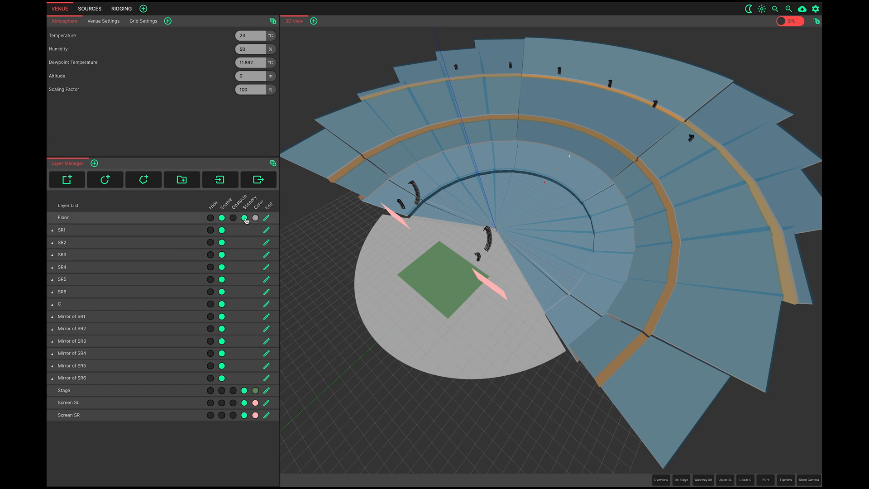
left_click(244, 218)
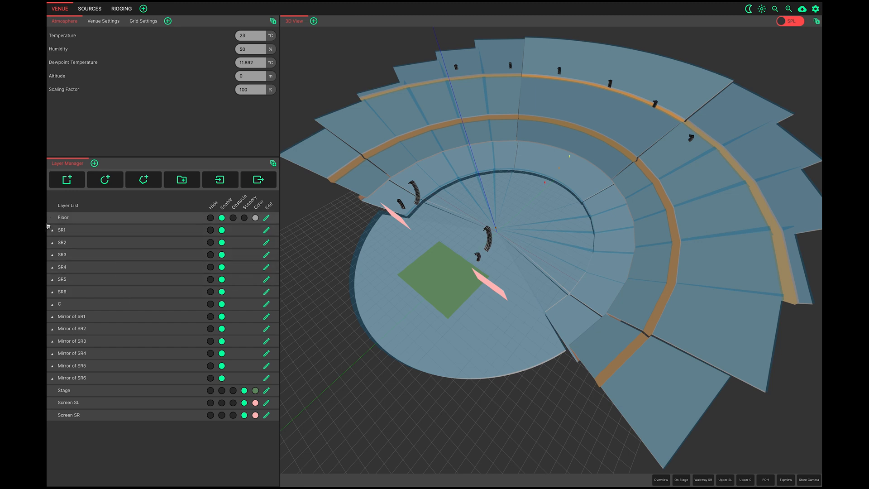
mouse_move(51, 244)
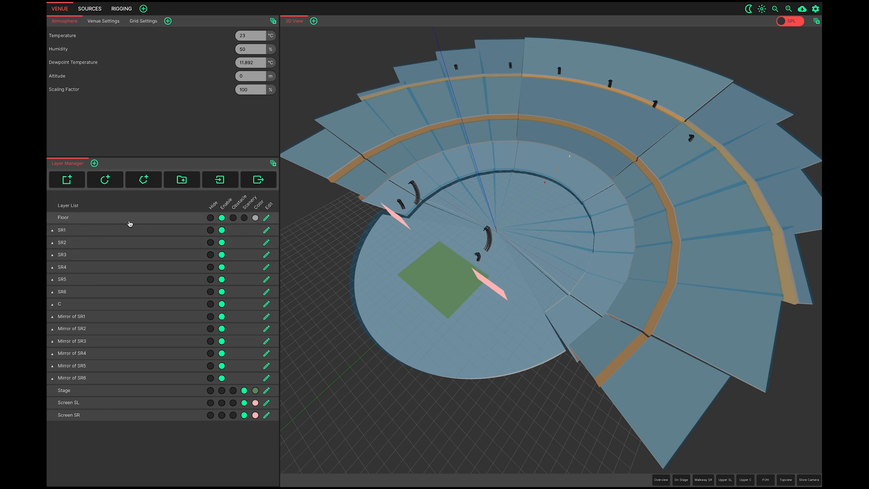
mouse_move(123, 241)
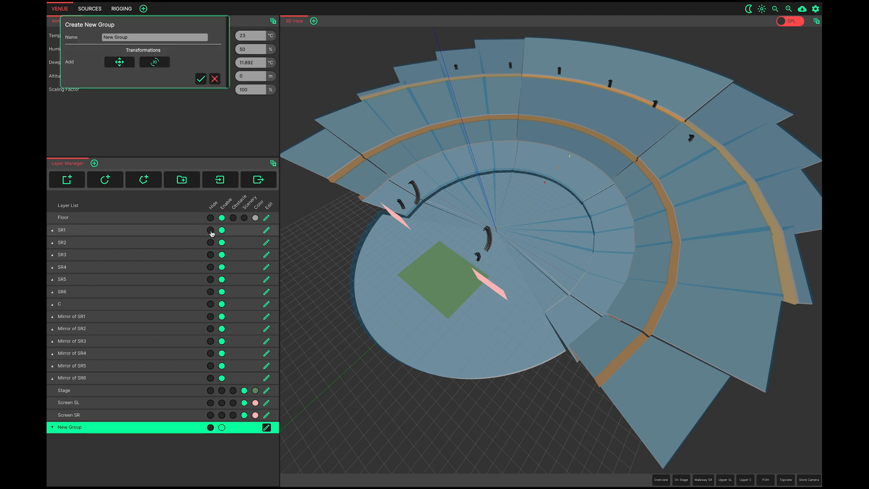
Create the New Group layer holding both screen layers and collapse it.
left_click(200, 79)
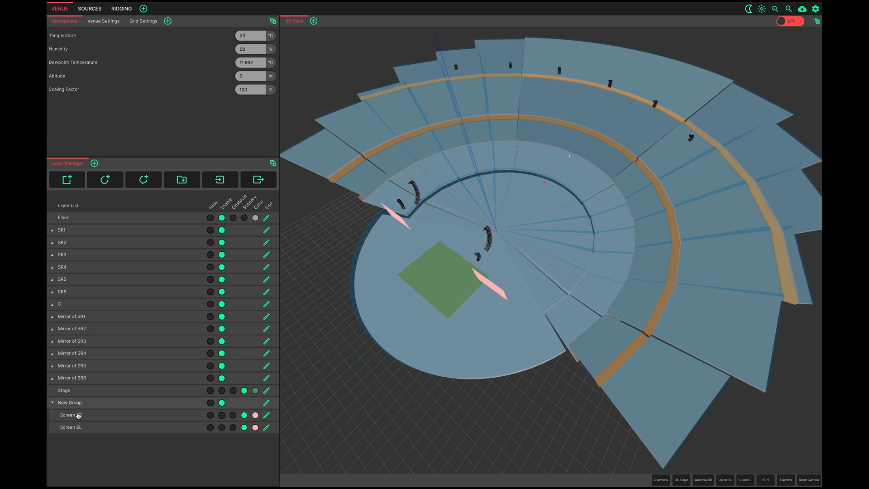
left_click(54, 402)
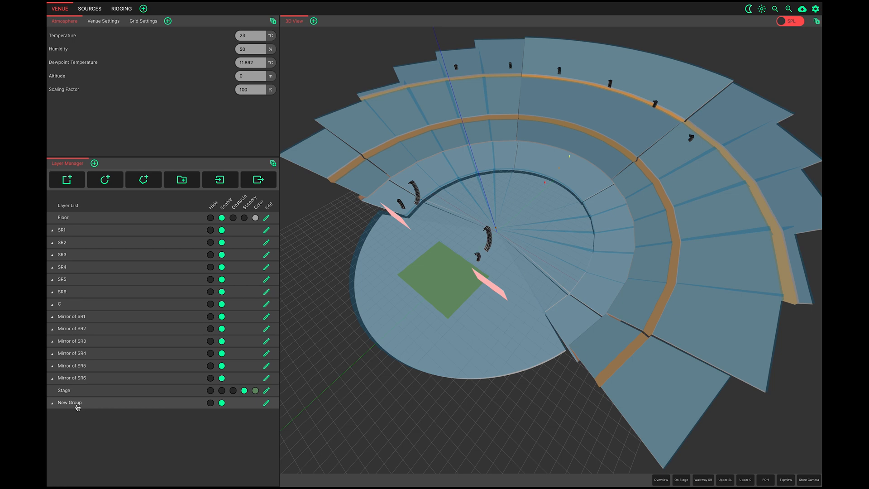
mouse_move(648, 474)
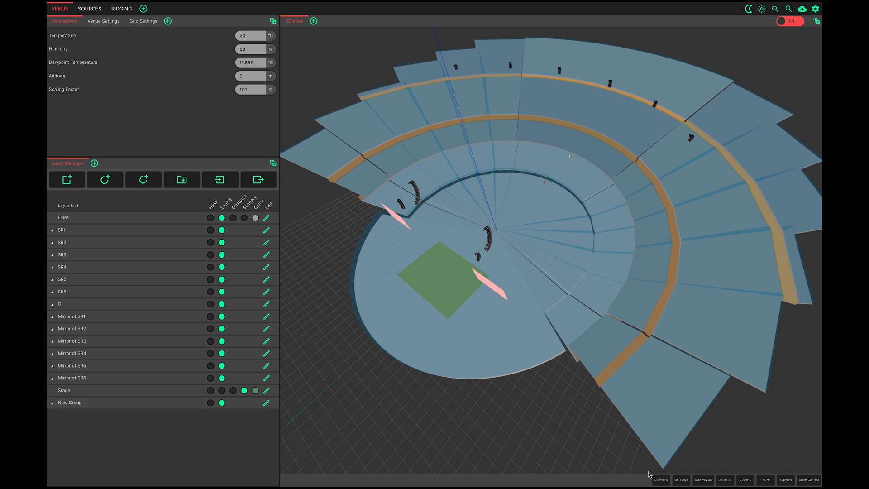
Step through the On Stage, Walkway SR, FOH, Topview and Overview camera presets.
left_click(703, 480)
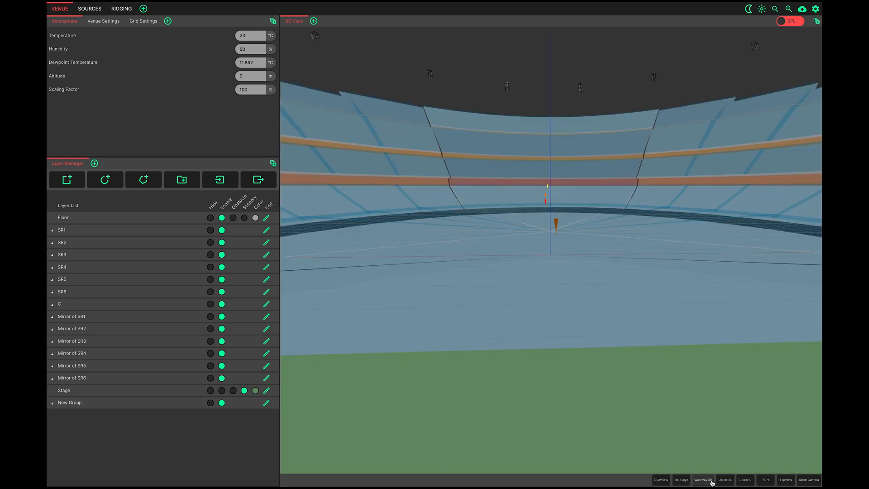
left_click(744, 480)
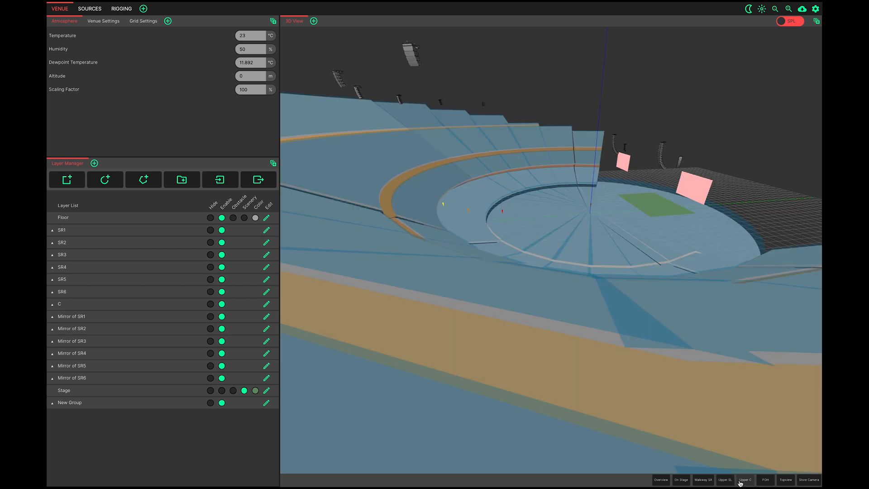
left_click(785, 480)
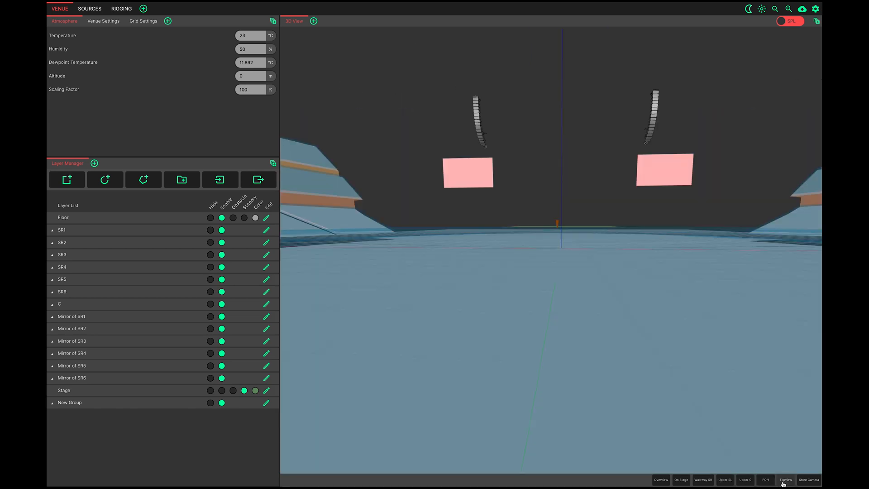
left_click(660, 480)
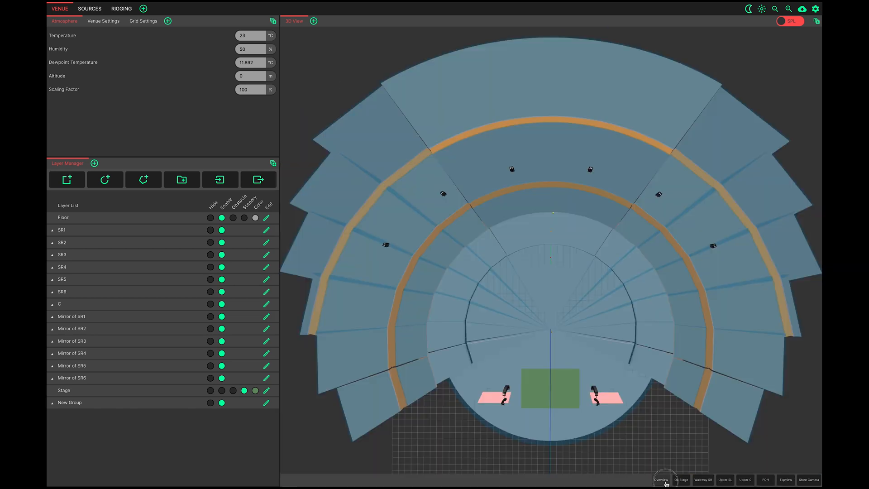
left_click(703, 480)
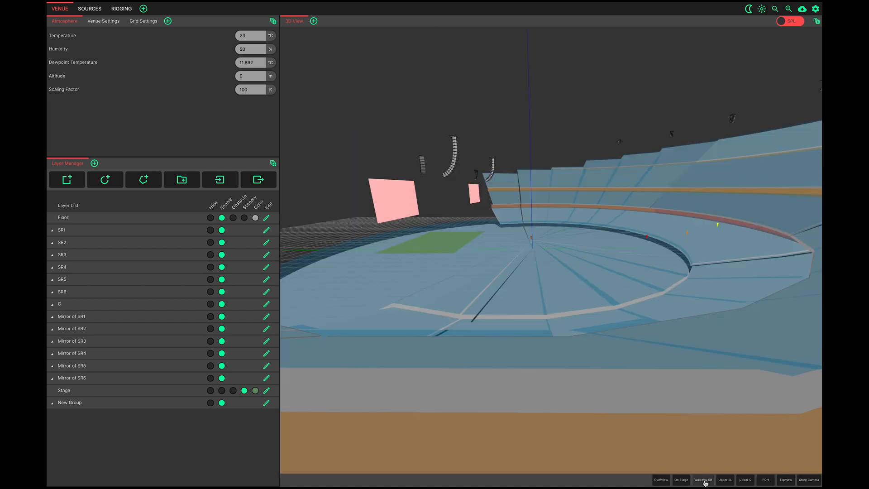
mouse_move(429, 184)
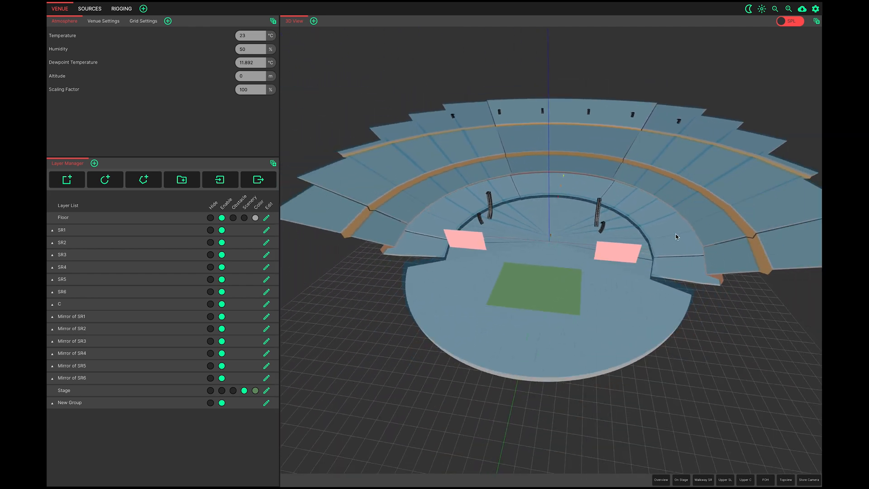
Save the overview angle as a camera snapshot named 'Hello world' and bring up its options.
left_click(809, 480)
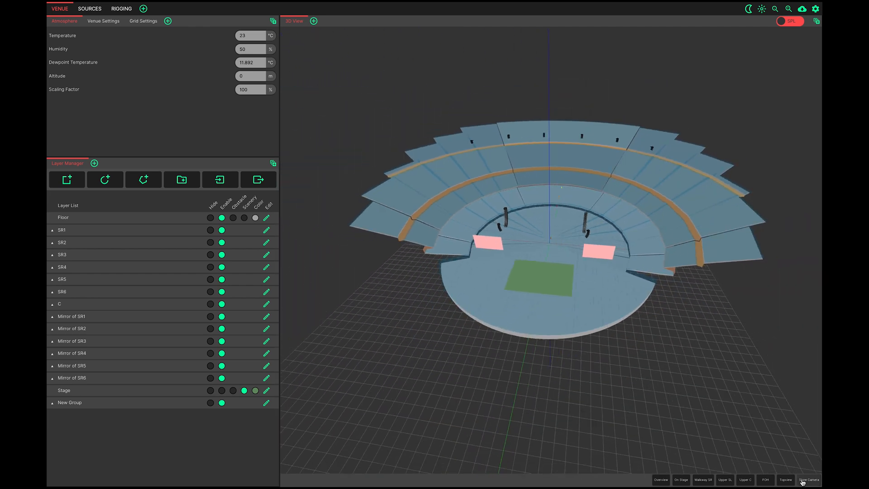
left_click(809, 480)
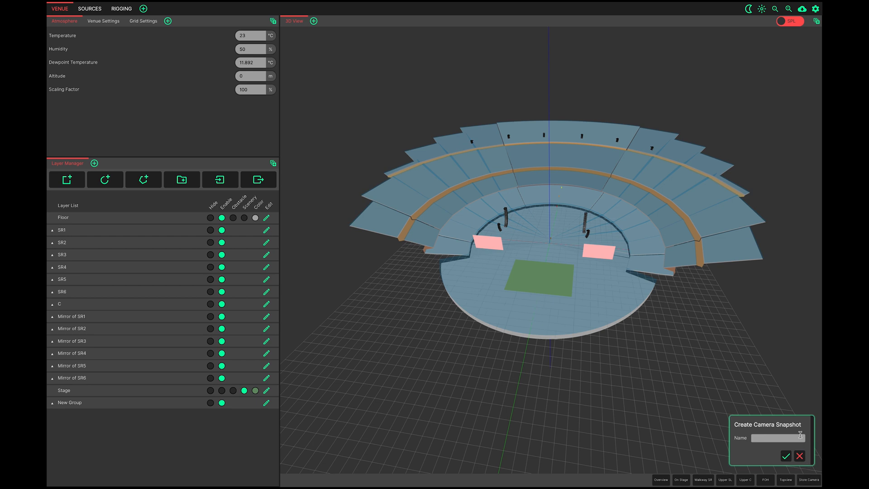
type("Hello world")
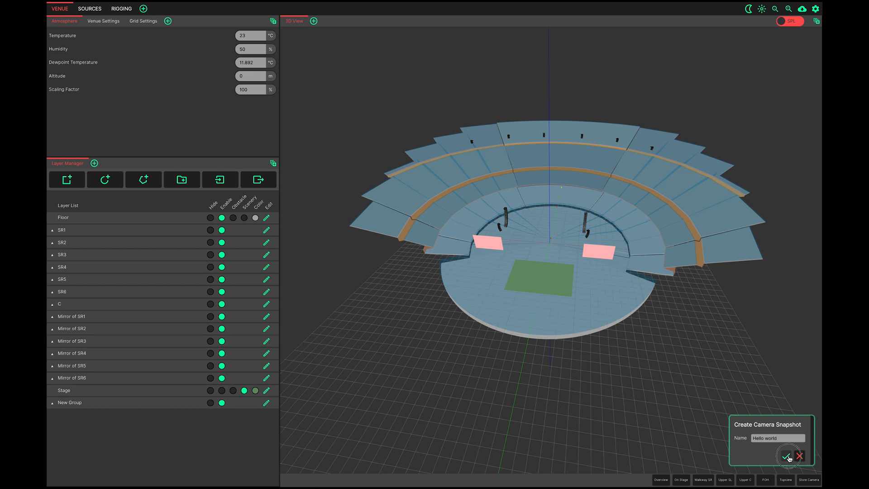
left_click(787, 455)
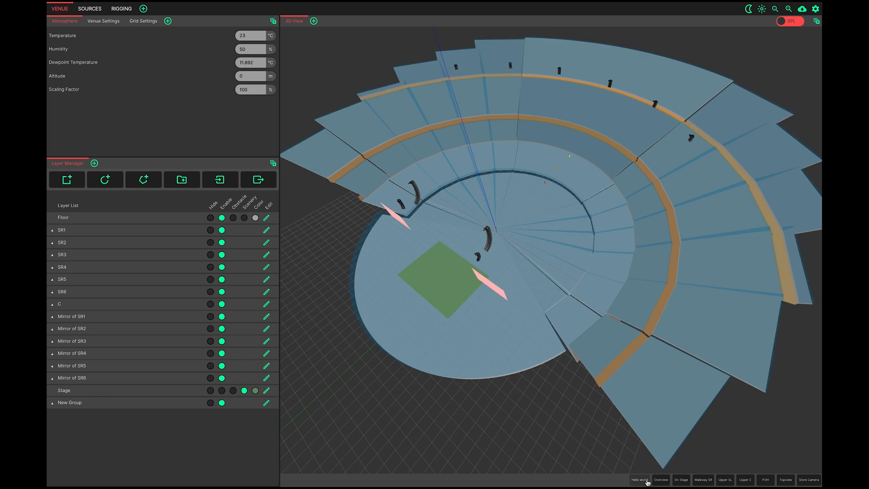
right_click(638, 480)
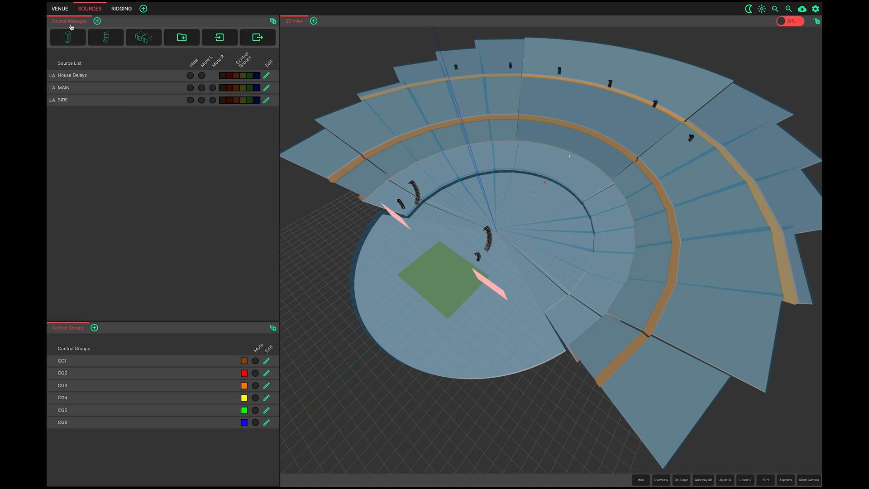
mouse_move(68, 37)
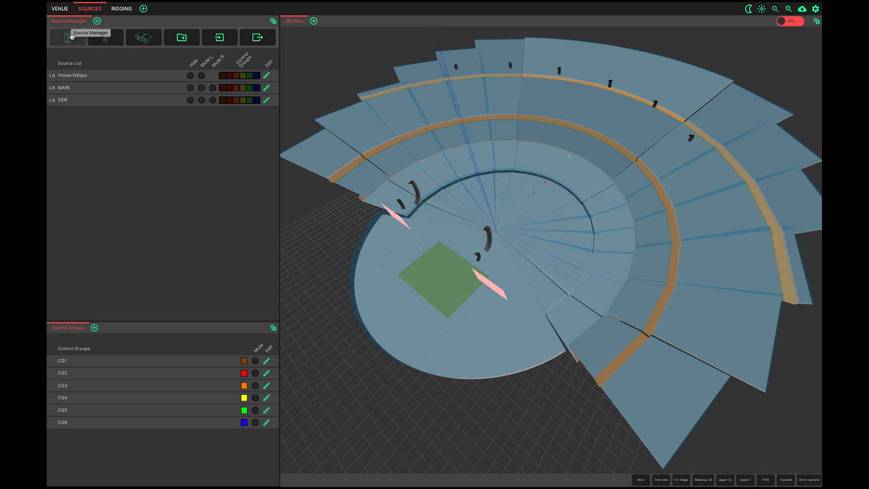
mouse_move(123, 104)
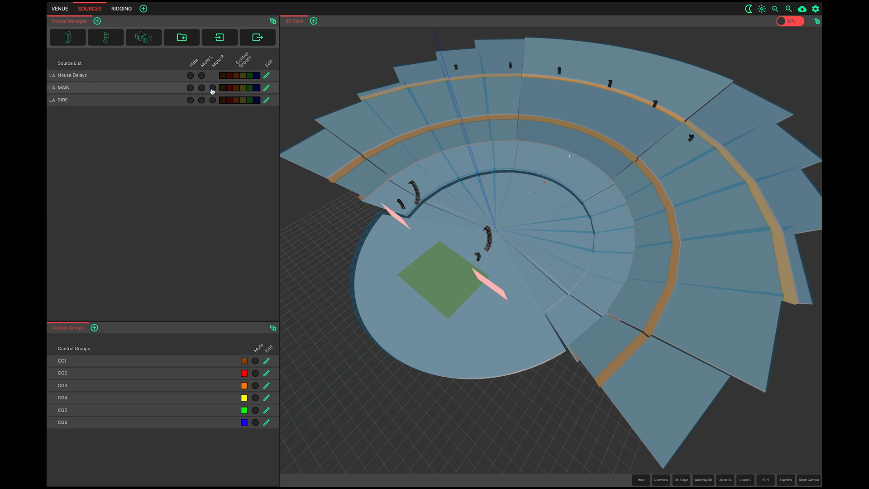
On the Sources tab, review control group CG1's settings and confirm them unchanged.
left_click(211, 88)
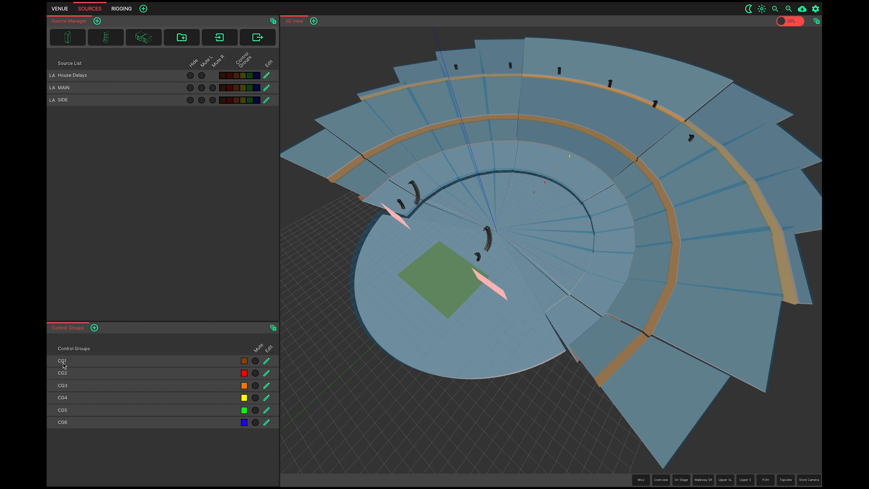
mouse_move(190, 414)
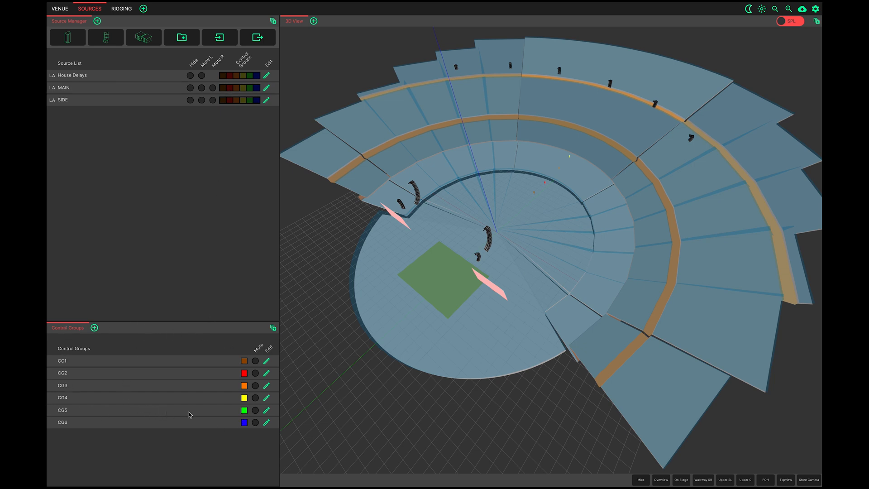
left_click(254, 361)
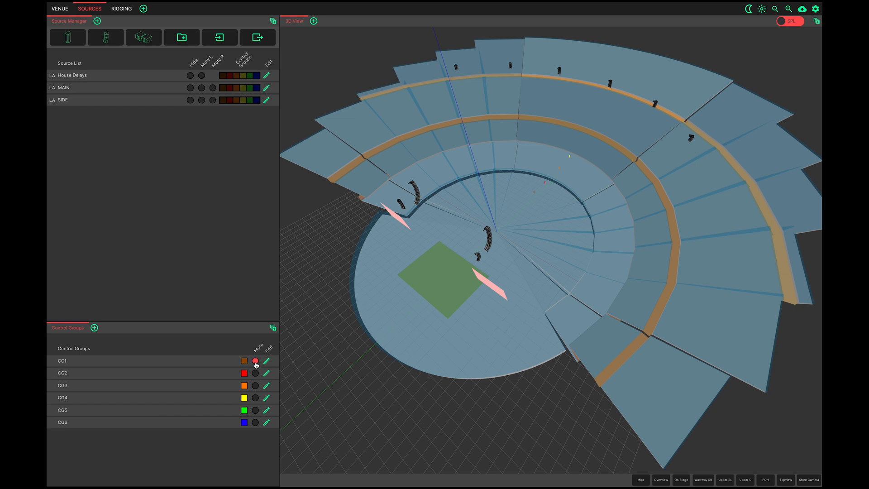
left_click(267, 360)
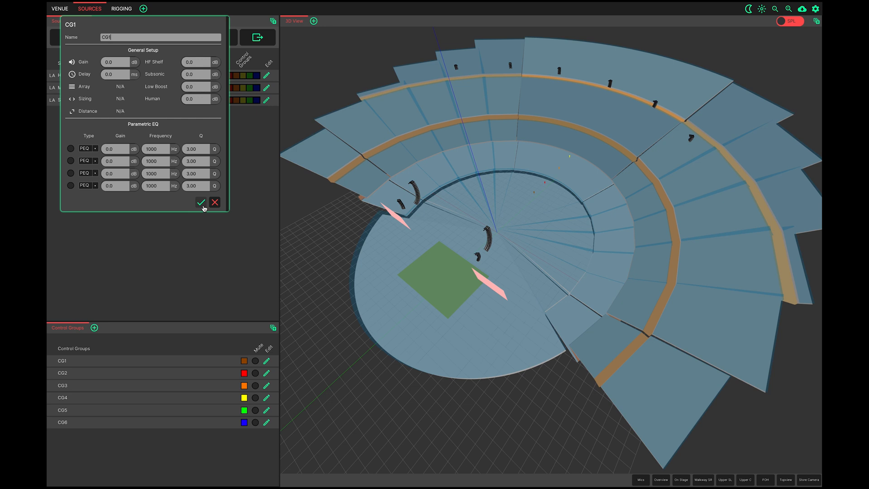
left_click(201, 202)
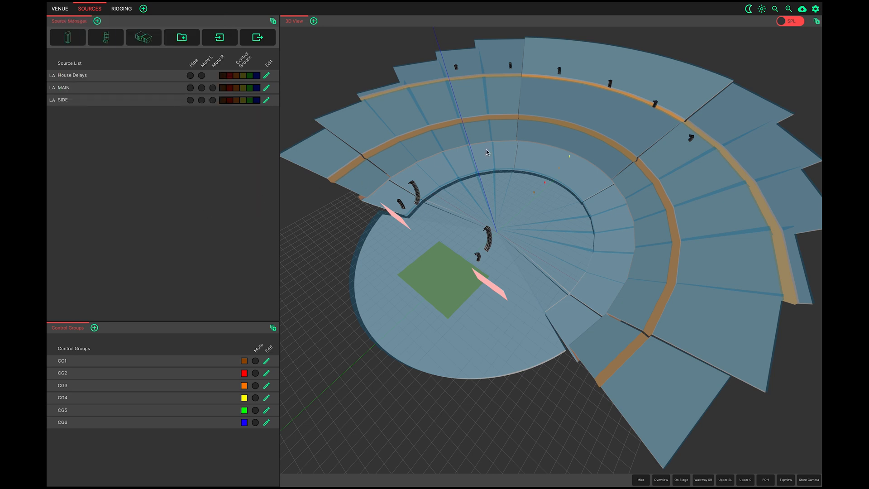
Turn on the SPL map, try 16 kHz, then set the analysis band to Broadband.
left_click(790, 21)
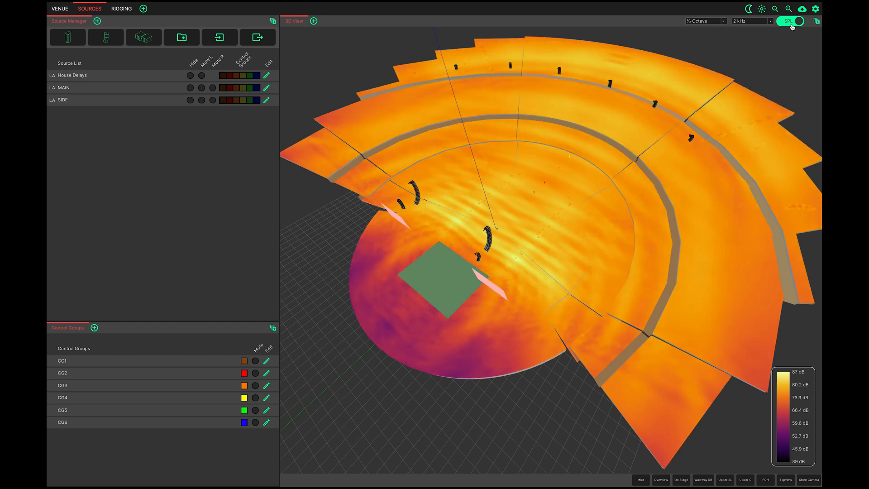
left_click(752, 21)
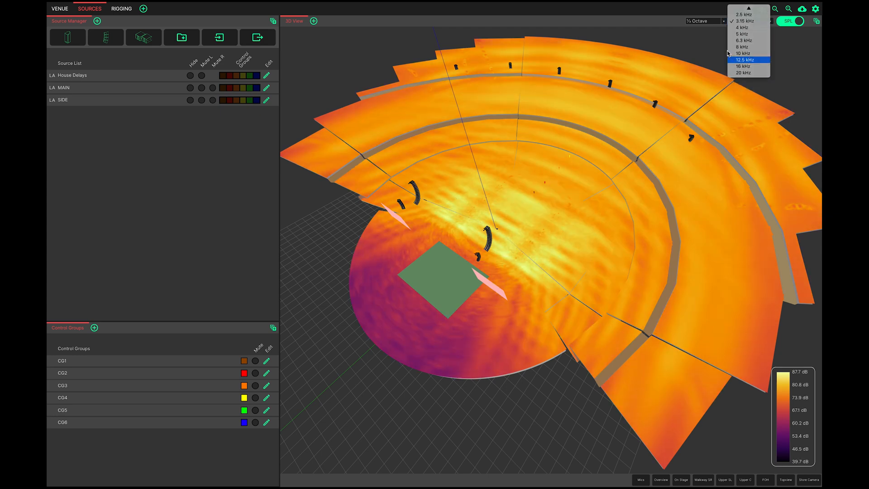
left_click(743, 66)
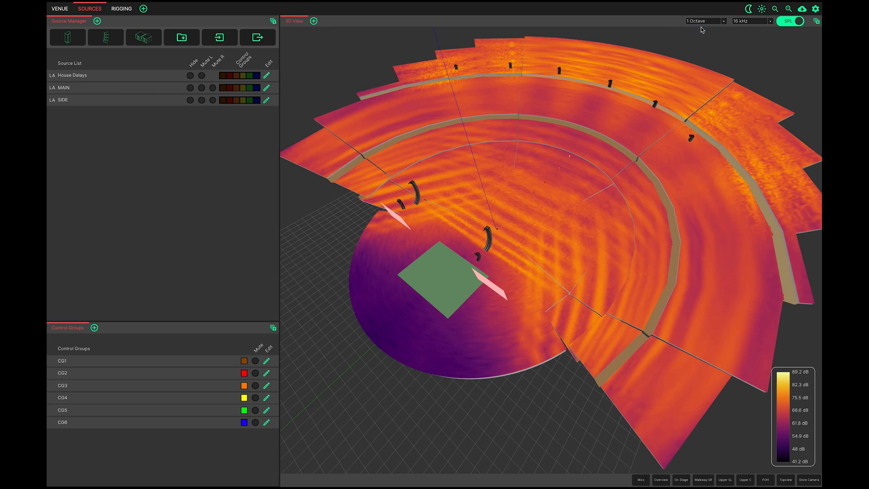
left_click(704, 20)
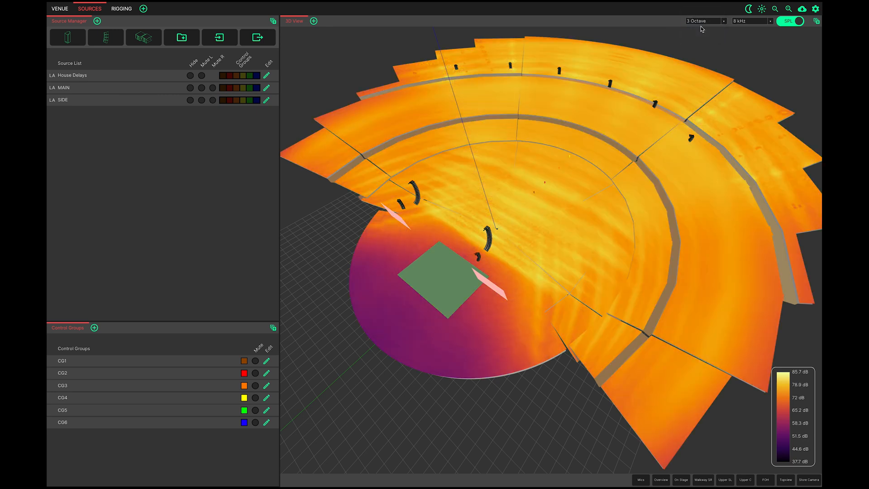
left_click(704, 21)
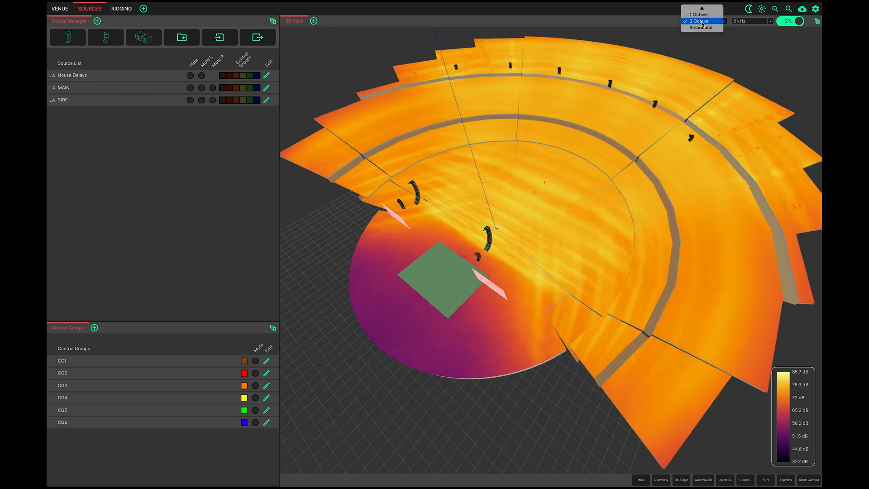
mouse_move(702, 27)
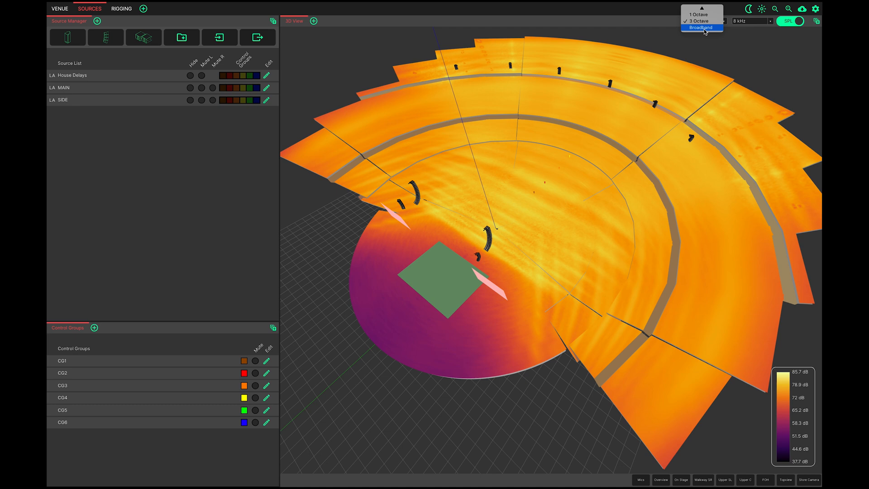
left_click(700, 28)
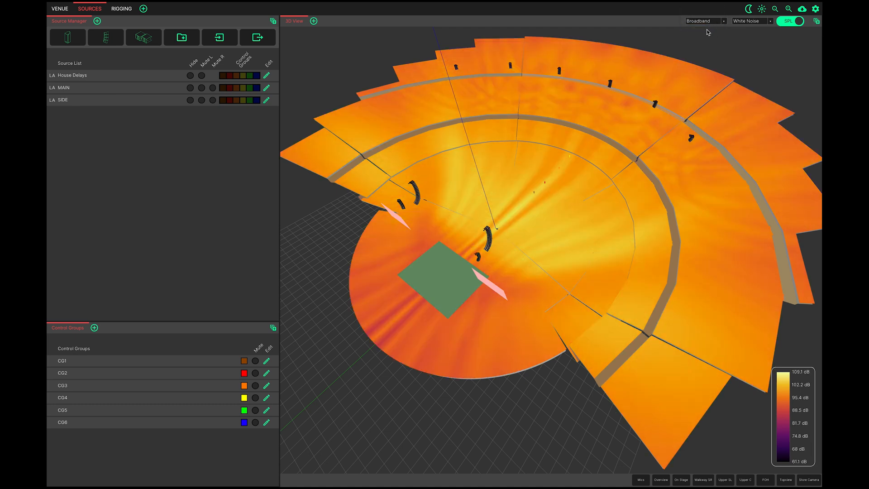
Cycle the source signal through White Noise and DIN IEC 268-1, ending on Pink Noise.
left_click(750, 21)
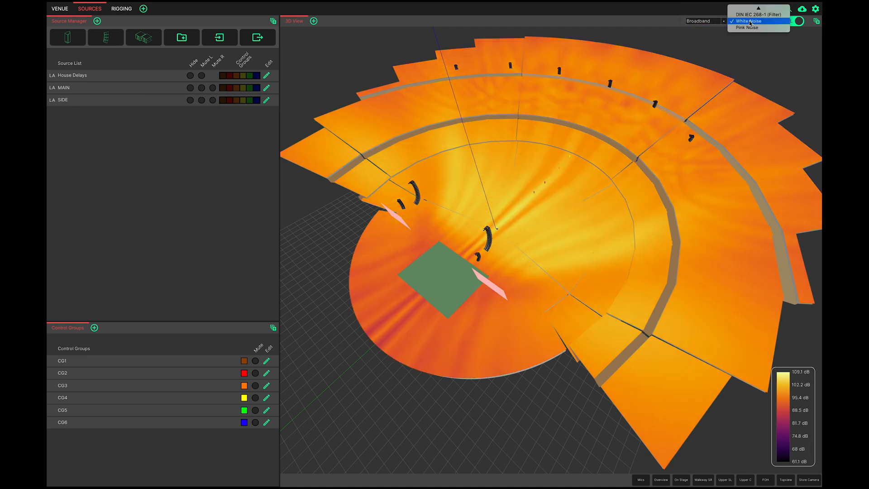
left_click(749, 21)
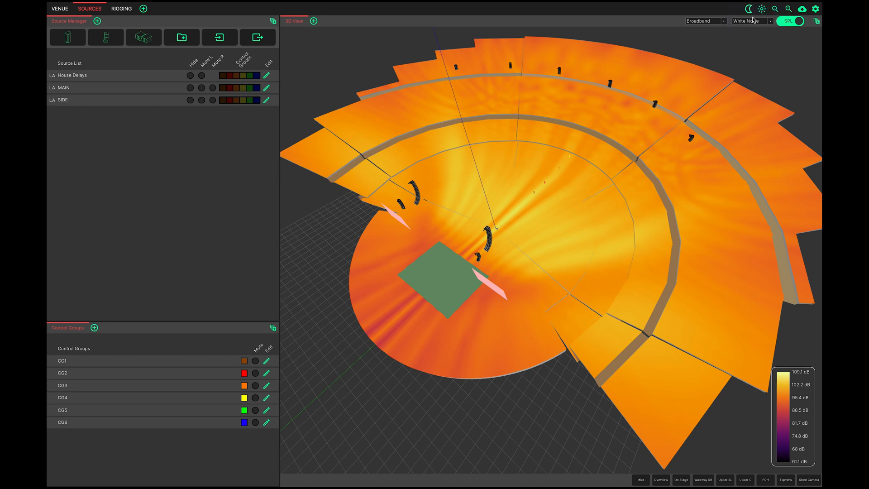
left_click(750, 21)
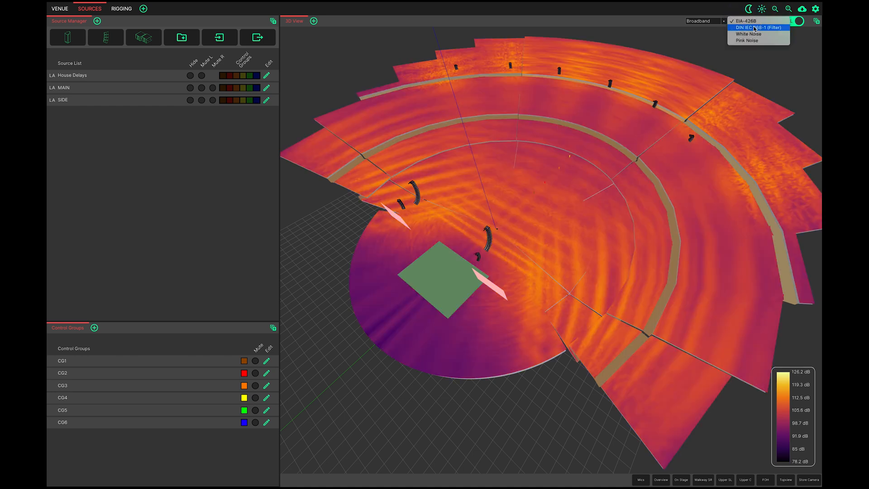
left_click(758, 27)
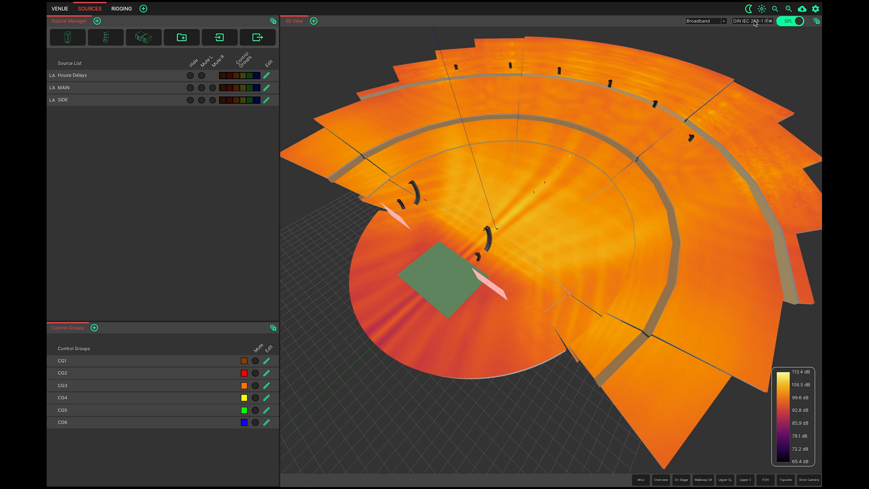
left_click(751, 21)
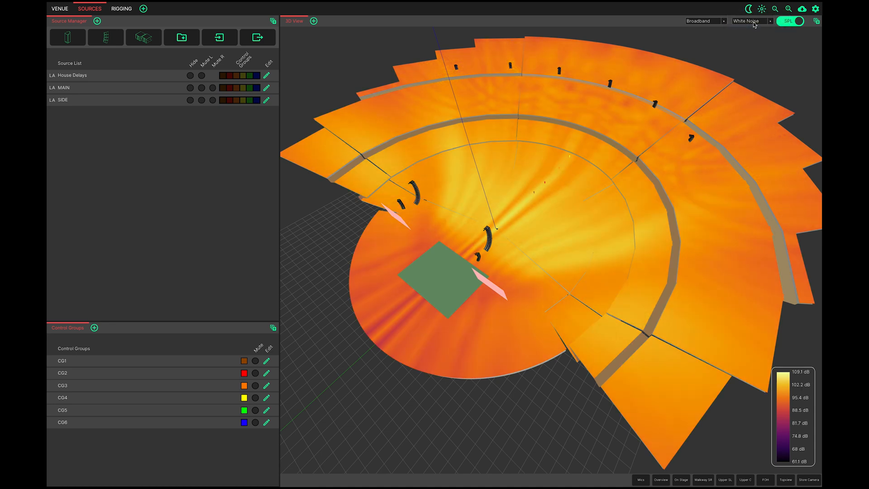
left_click(751, 21)
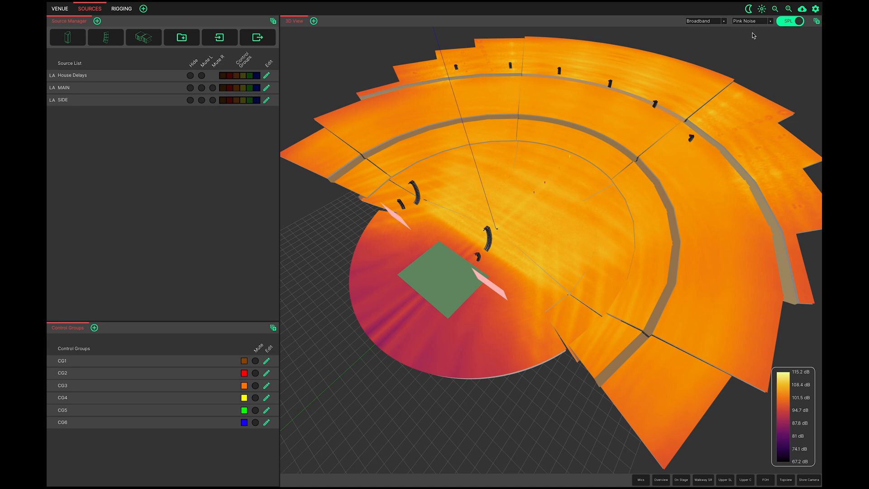
mouse_move(816, 10)
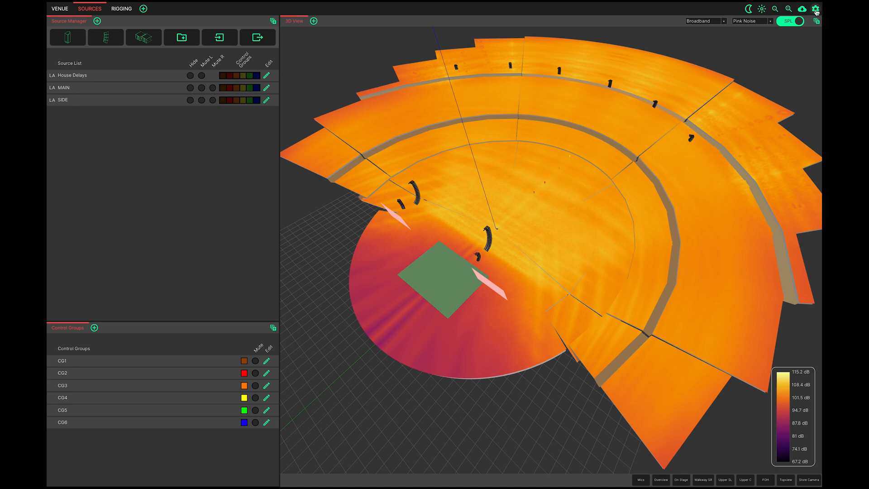
left_click(815, 9)
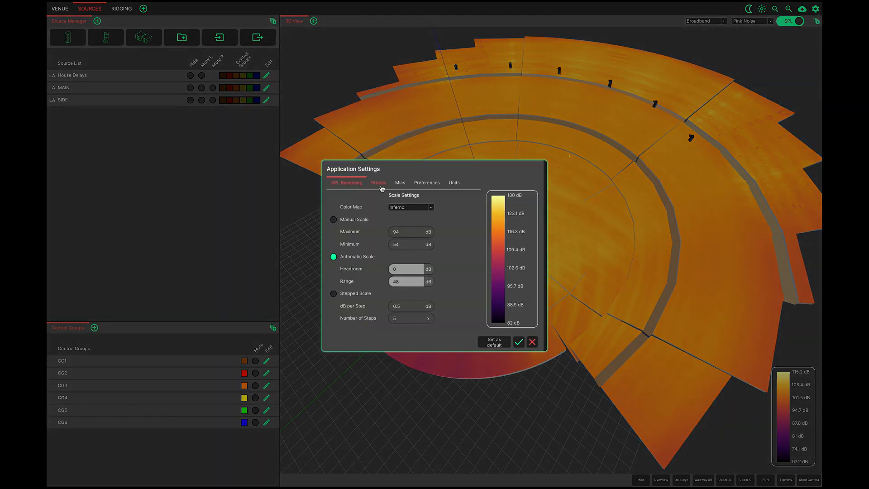
Check the Mics axis settings and return to the SPL Rendering scale options.
left_click(399, 182)
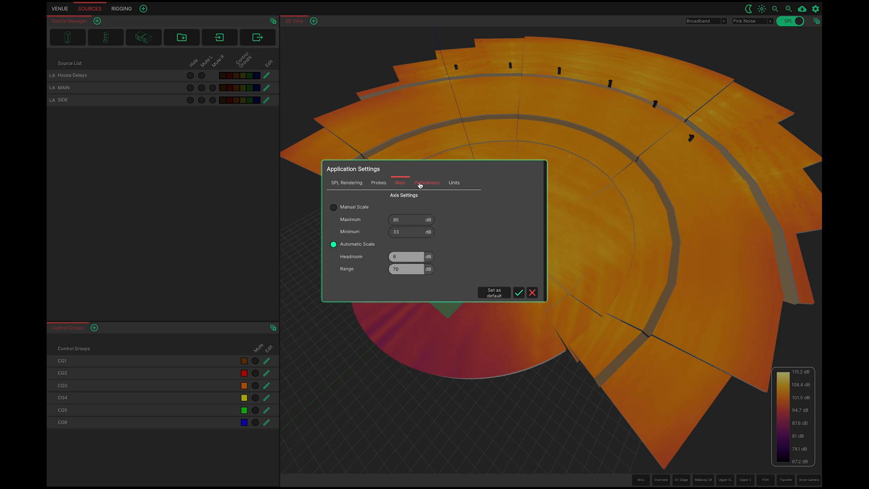
left_click(345, 182)
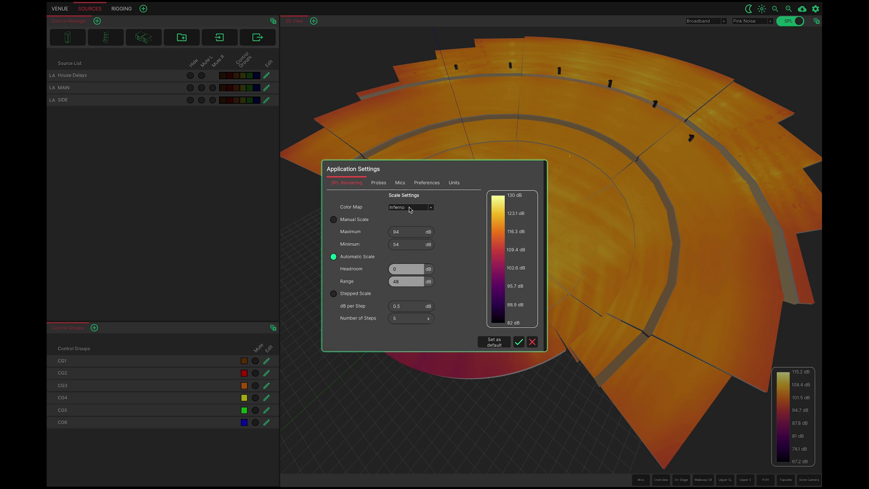
mouse_move(407, 252)
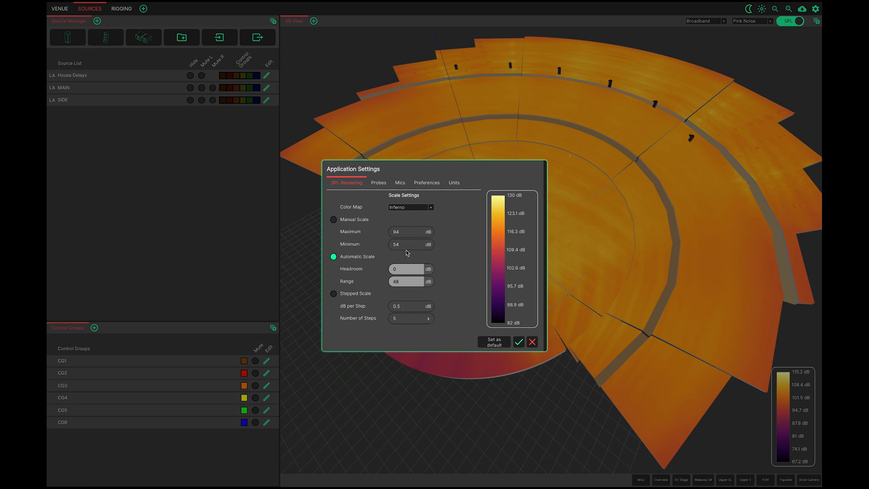
mouse_move(410, 207)
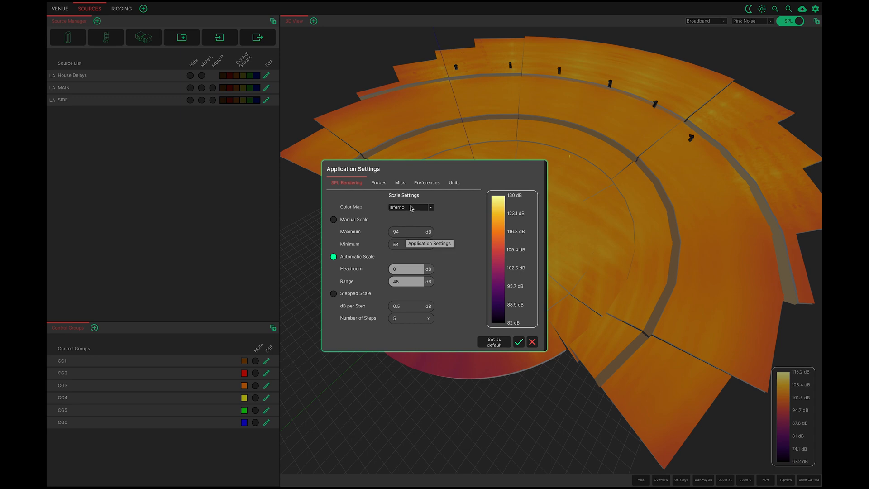
Try the Rainbow colour map, then switch the SPL map colouring to Cividis.
left_click(411, 206)
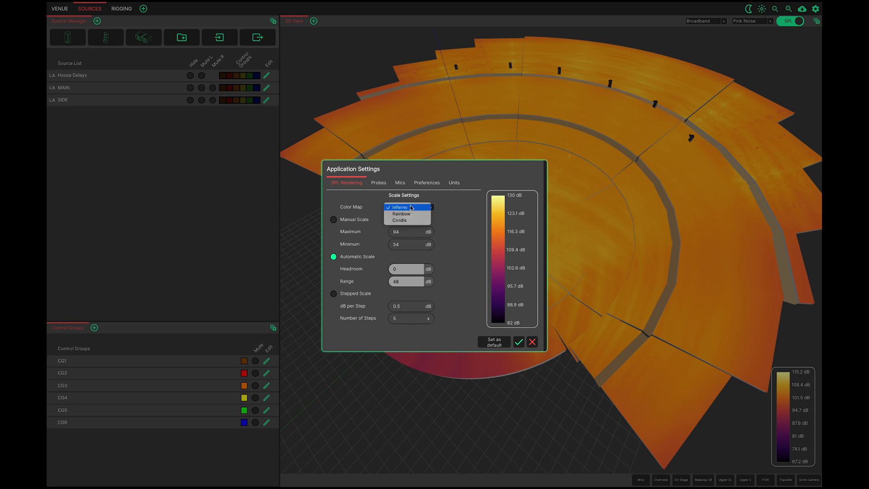
mouse_move(411, 209)
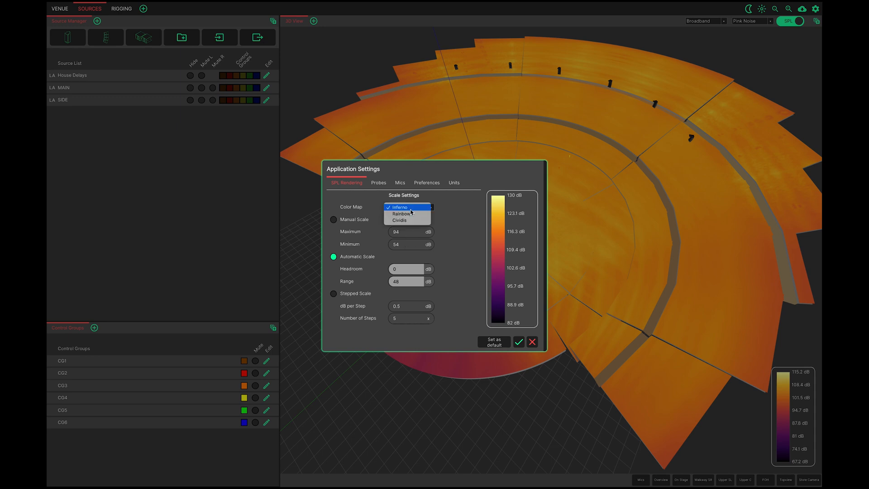
mouse_move(400, 213)
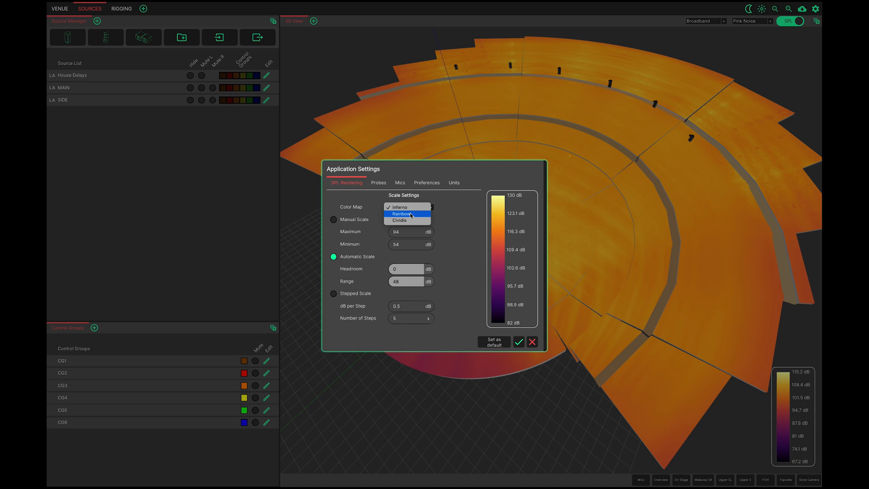
left_click(400, 213)
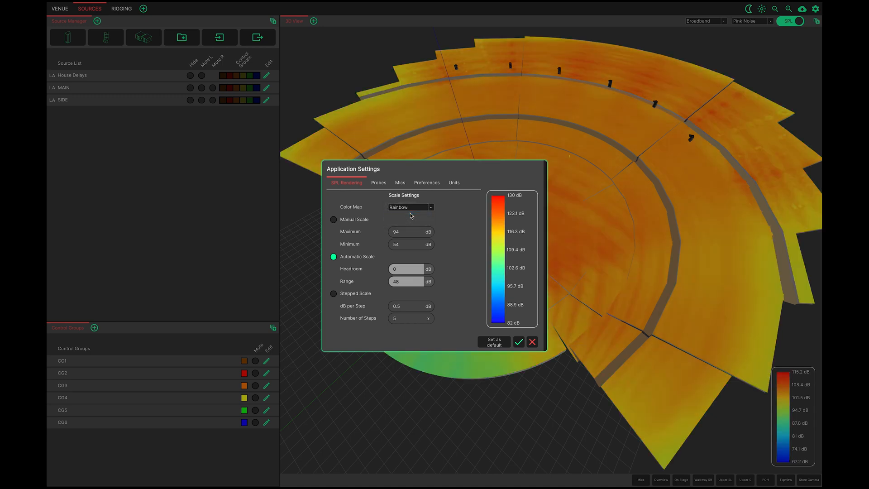
left_click(410, 207)
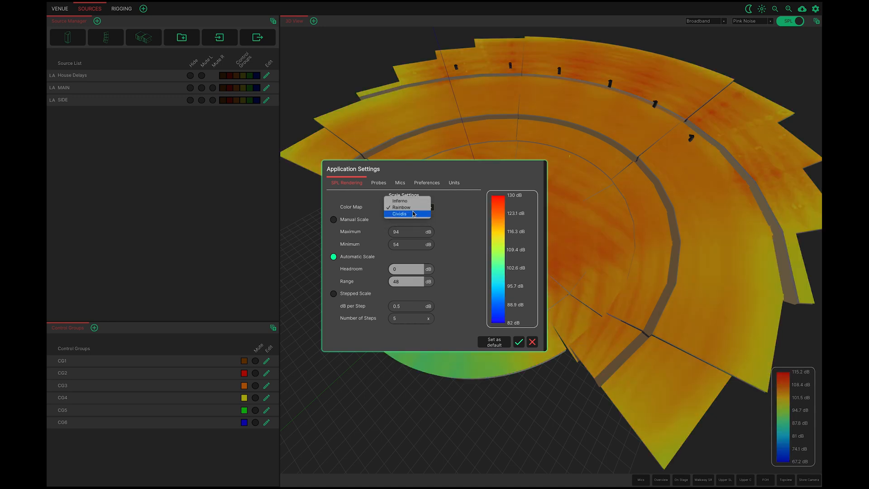
left_click(399, 214)
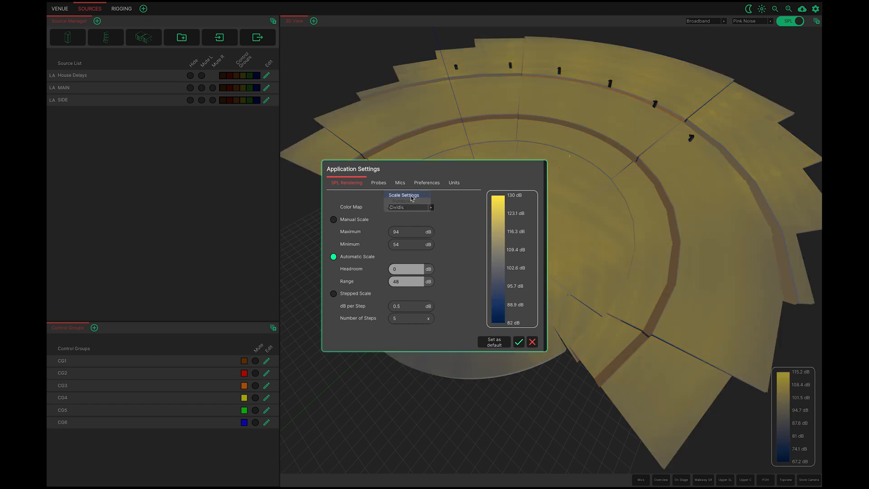
Return the colour map to Inferno and set a manual scale maximum of 102 dB.
left_click(409, 207)
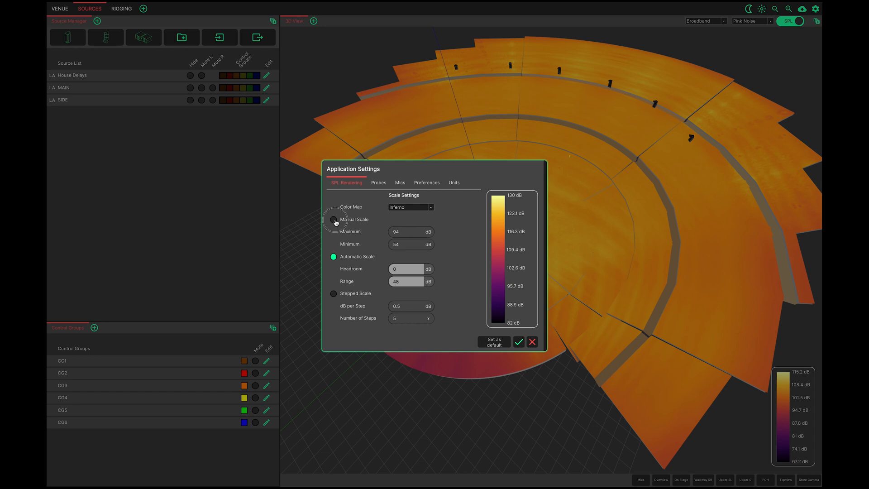
left_click(333, 219)
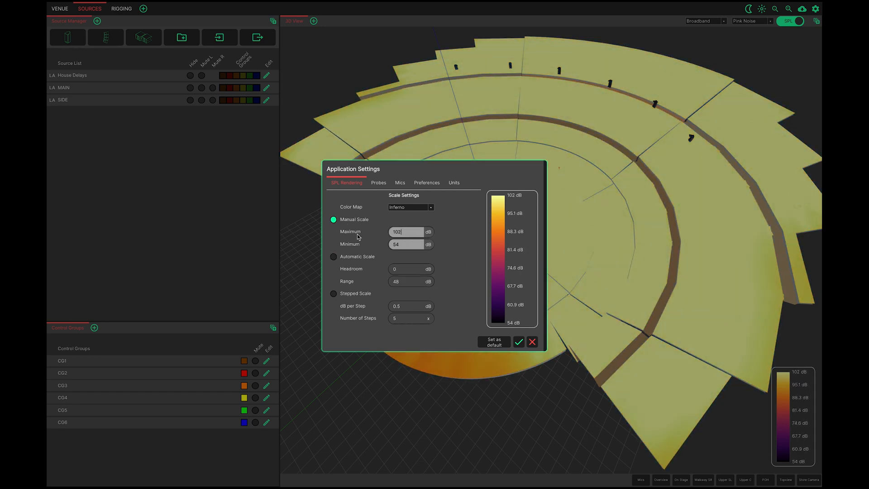
left_click(333, 256)
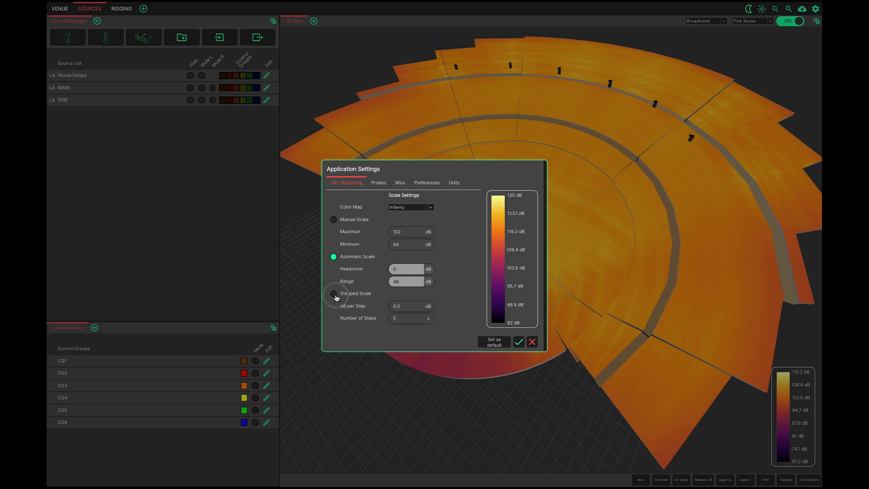
Enable stepped colour bands, trying 4.5 then settling on 6 dB per step.
left_click(333, 293)
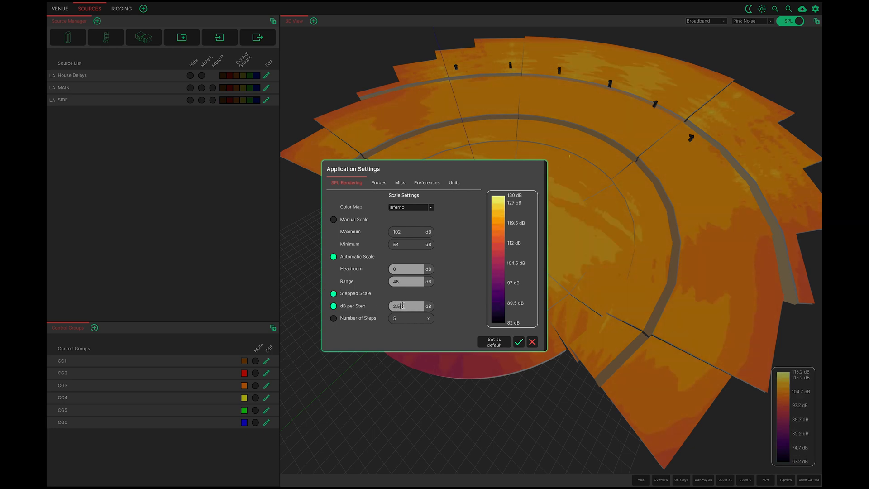
type("4.5")
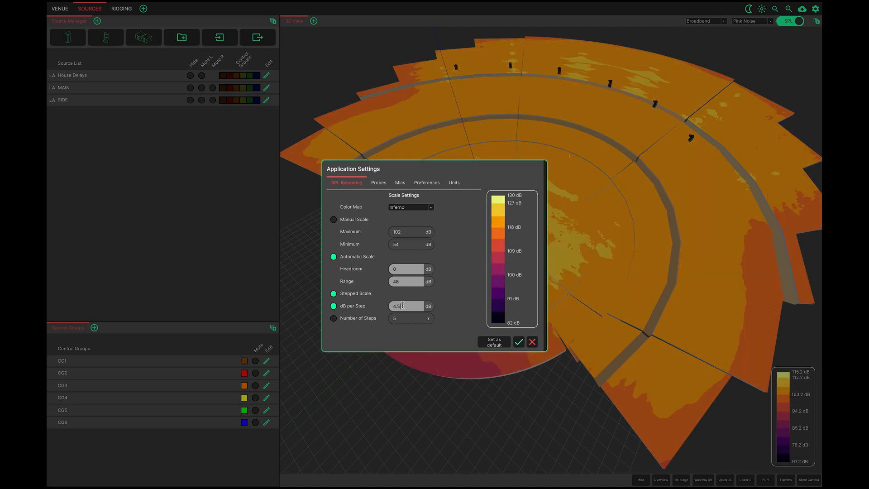
type("6")
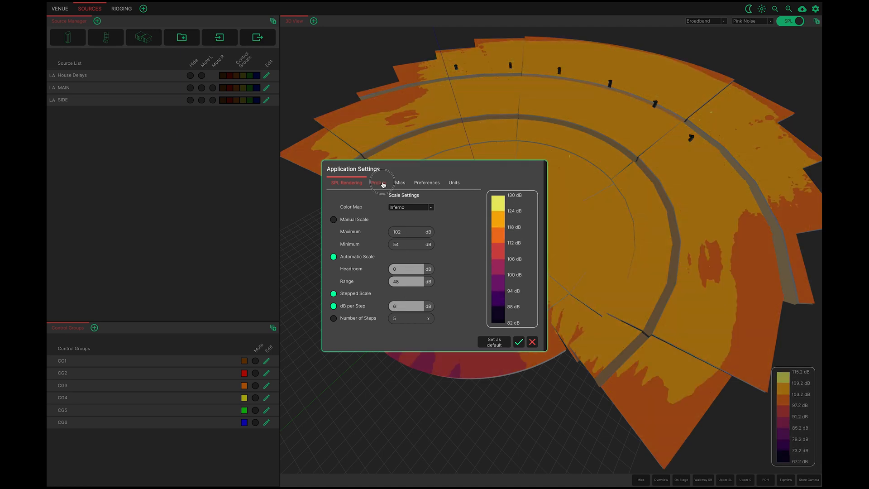
Glance at the Mics settings, disable stepped scale and apply the settings.
left_click(399, 182)
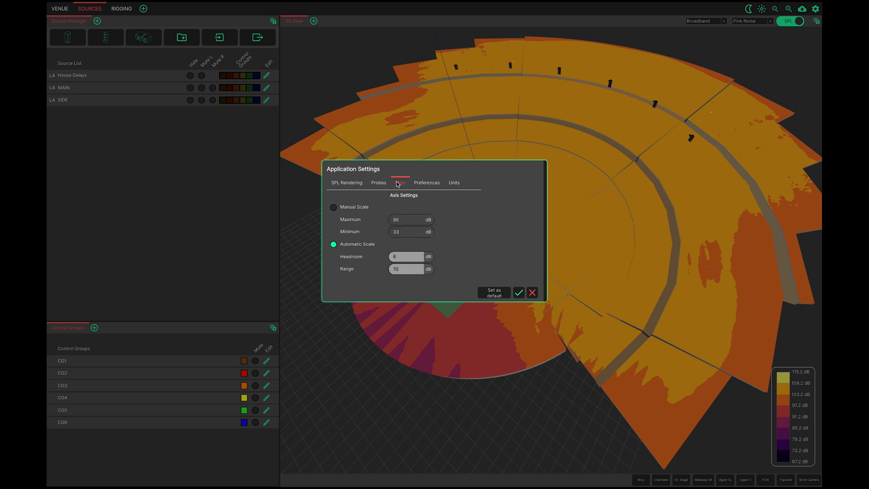
left_click(346, 182)
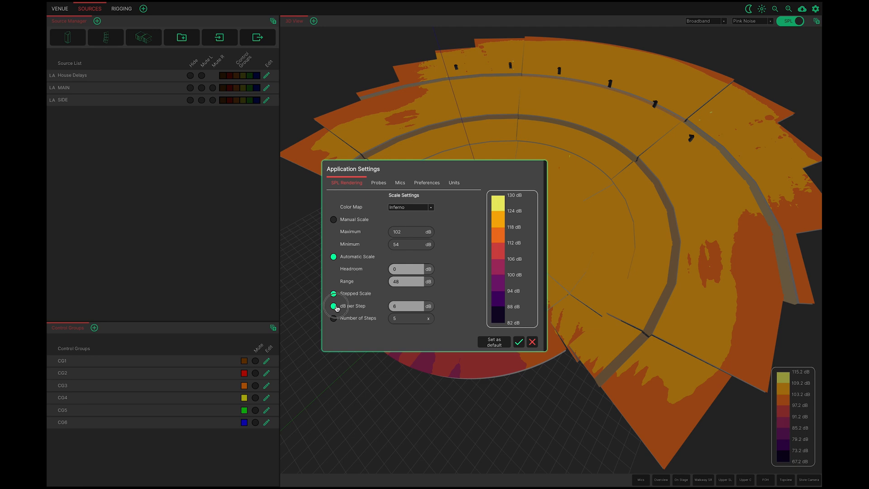
left_click(334, 293)
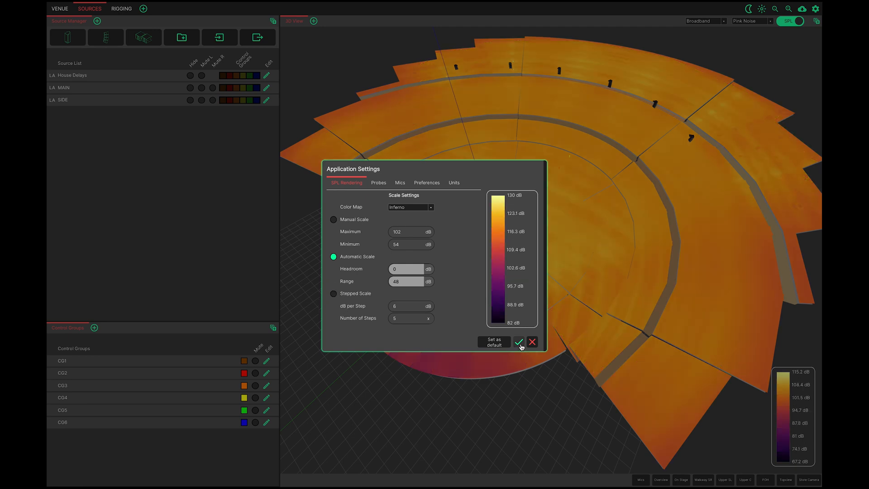
left_click(519, 342)
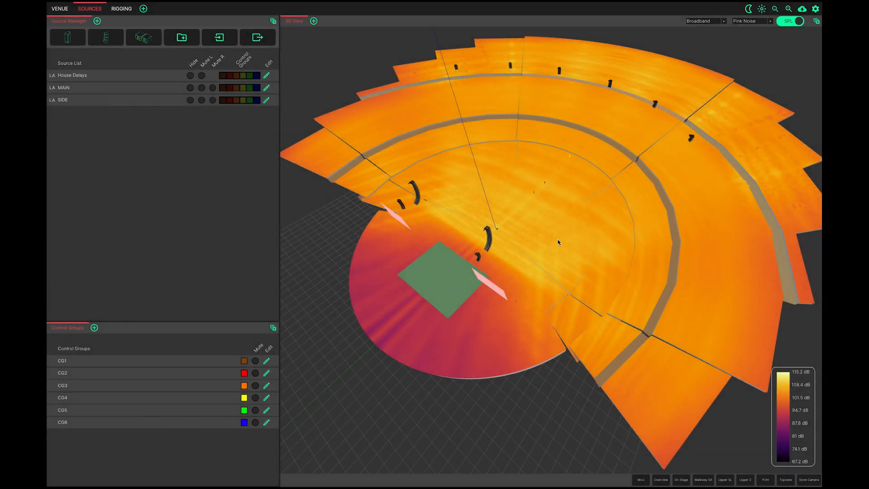
left_click(314, 21)
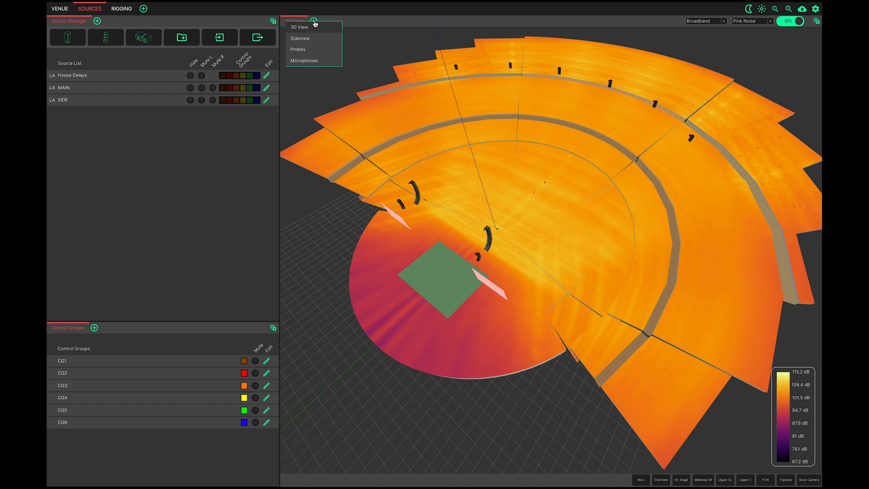
mouse_move(311, 61)
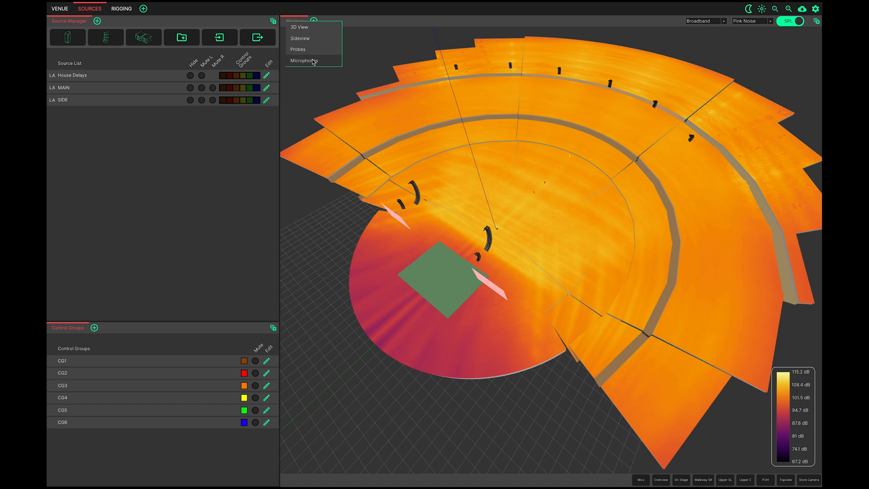
left_click(304, 61)
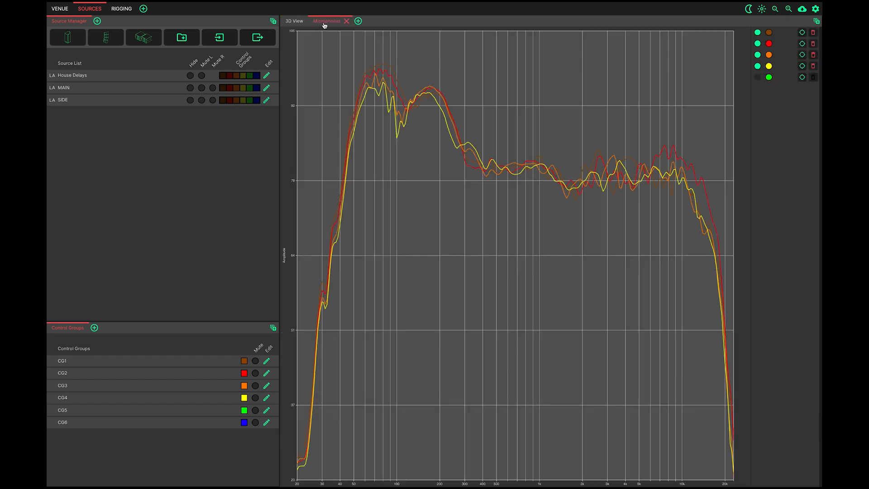
left_click(347, 21)
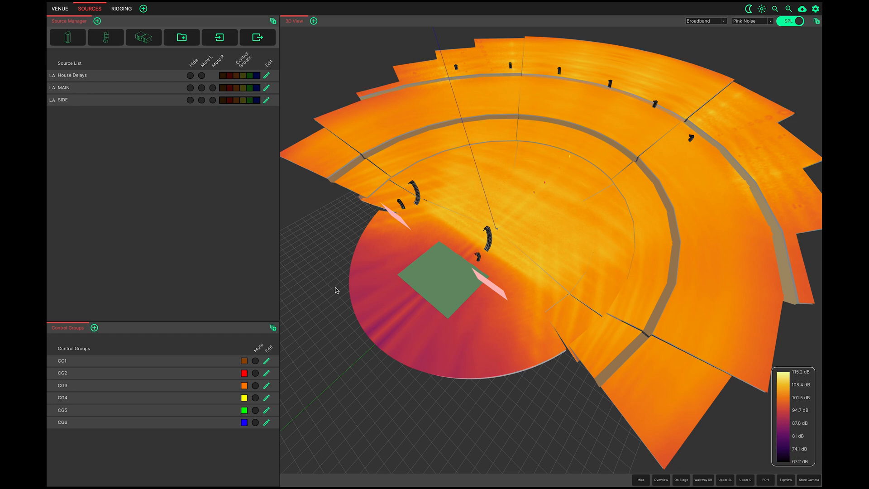
mouse_move(820, 29)
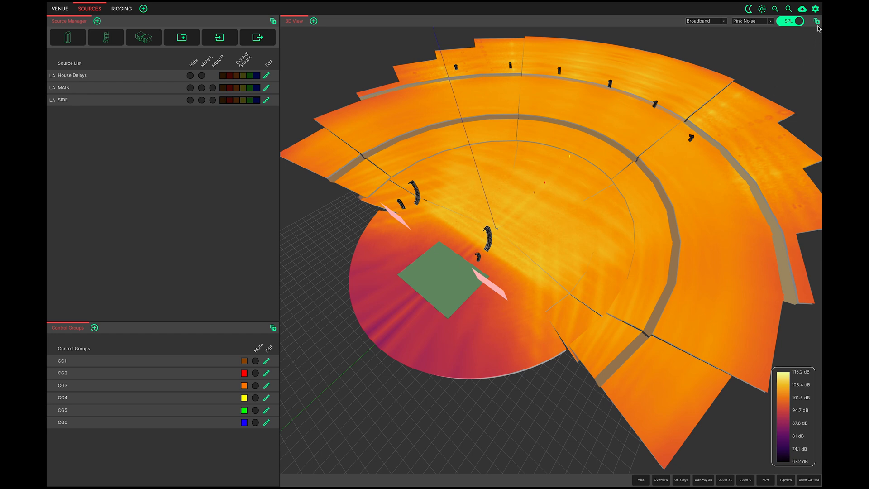
mouse_move(818, 21)
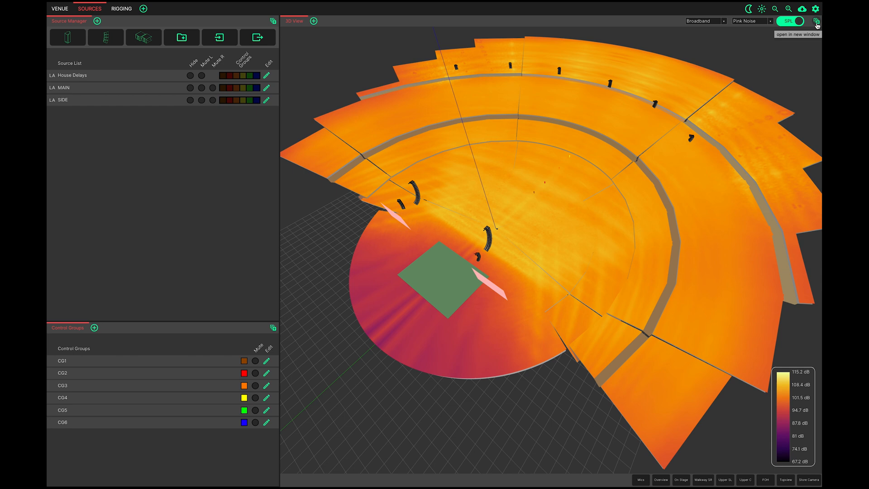
Undock the 3D view into its own separate window.
left_click(815, 21)
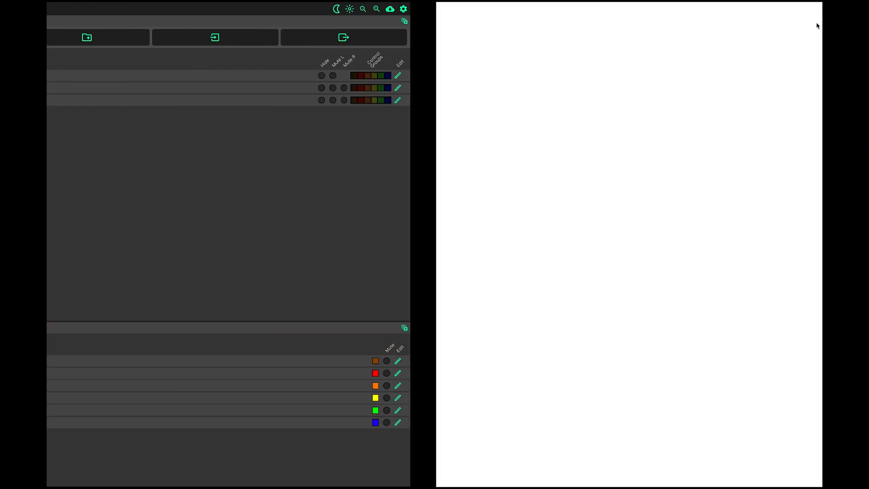